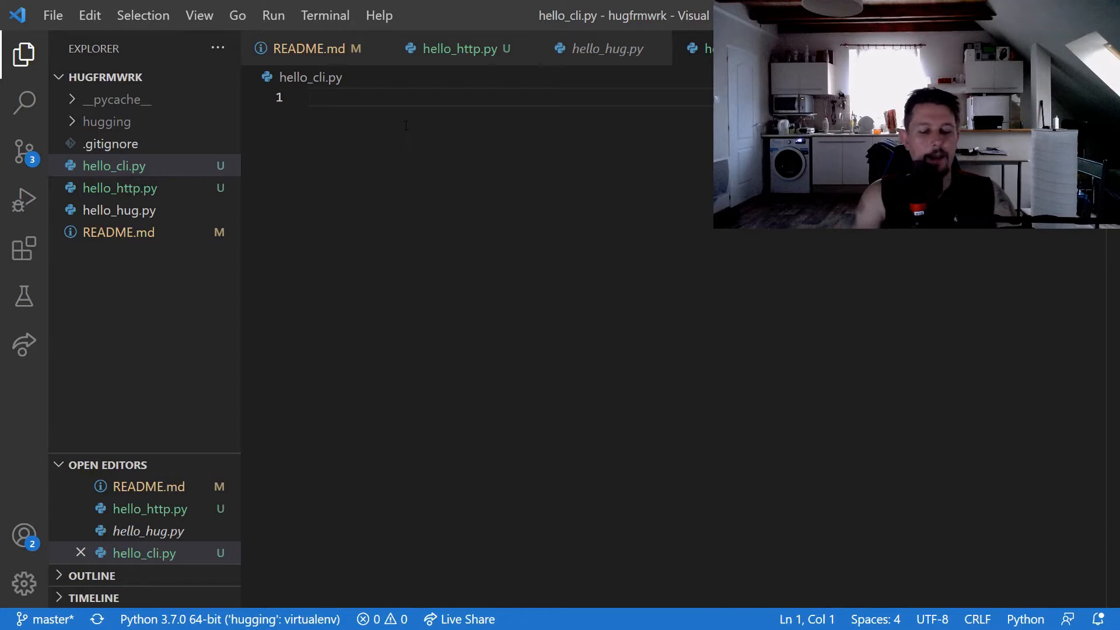
- Import hug and start a fibonacci(number) function definition in hello_cli.py
type("import hug")
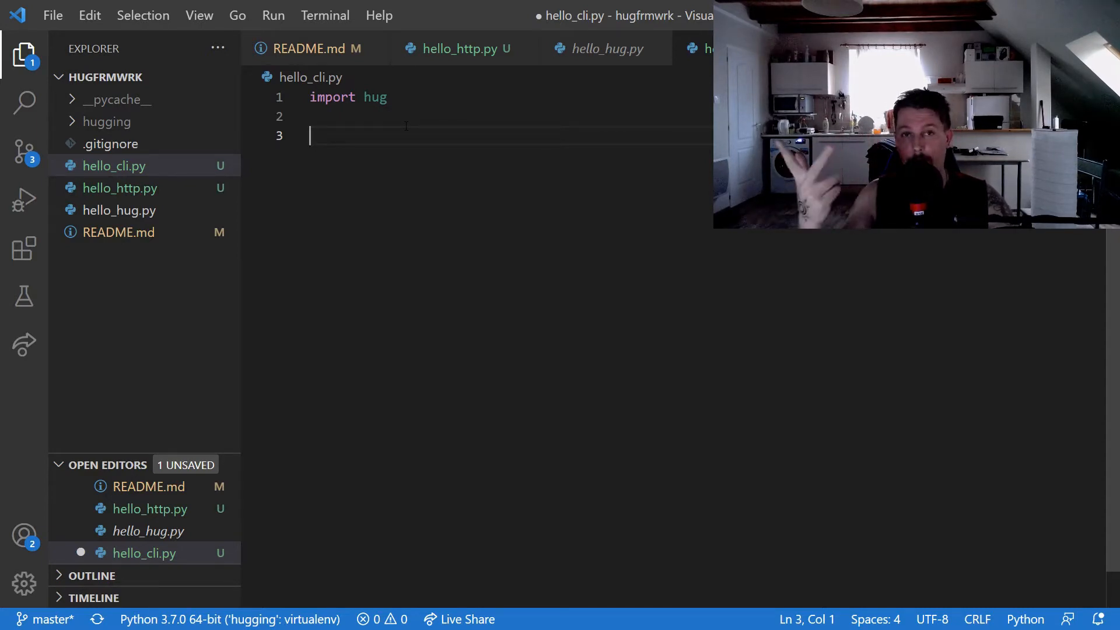
type("def")
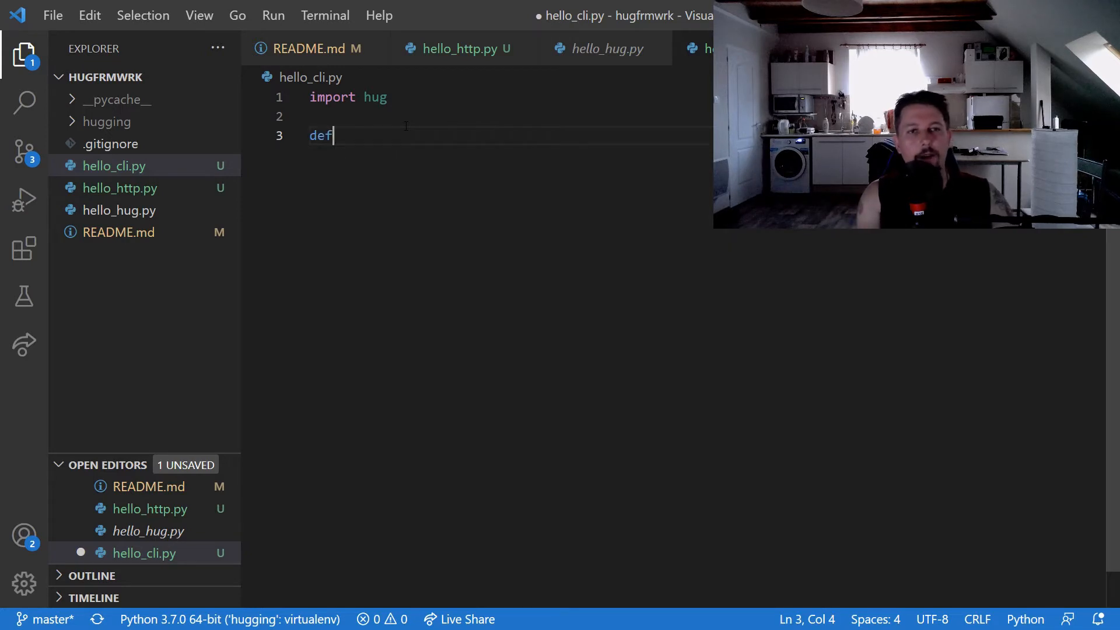
type("fibonac")
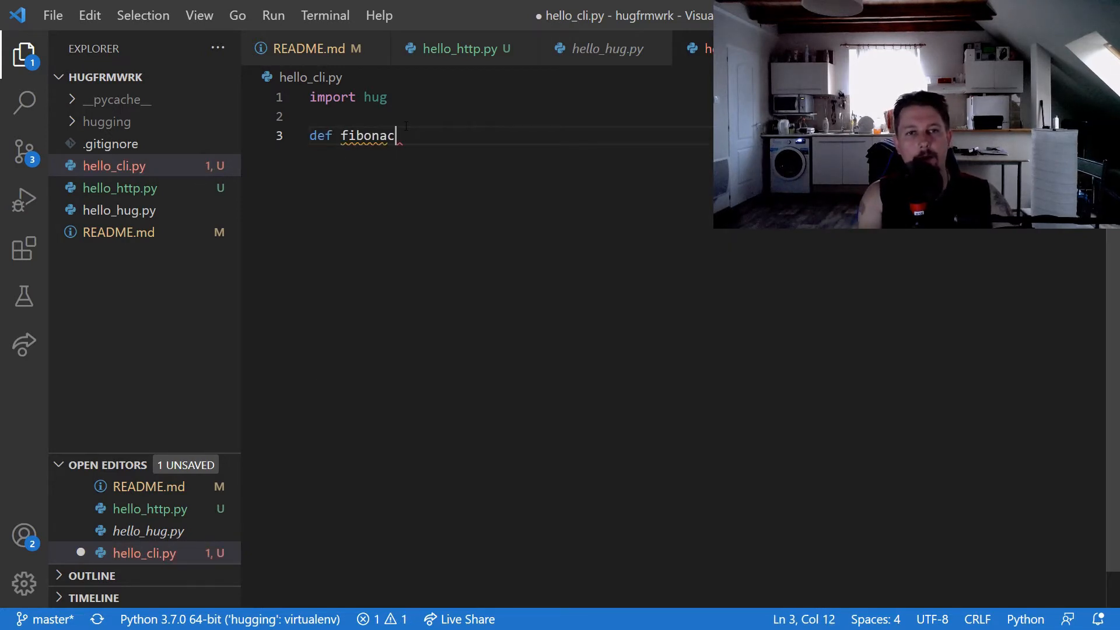
type("ci()")
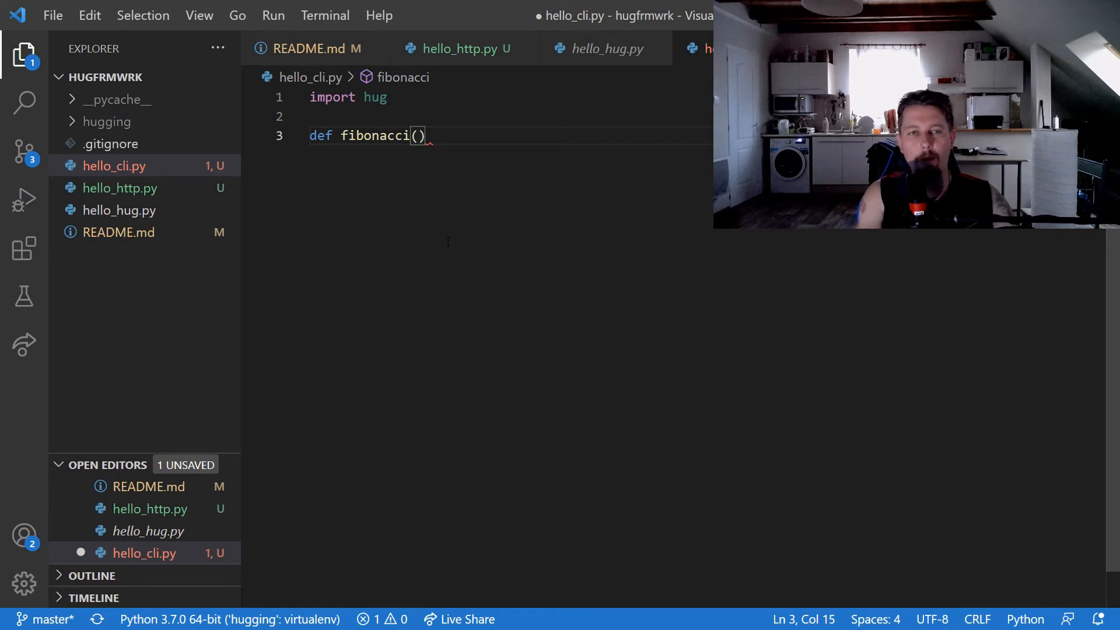
type("number):")
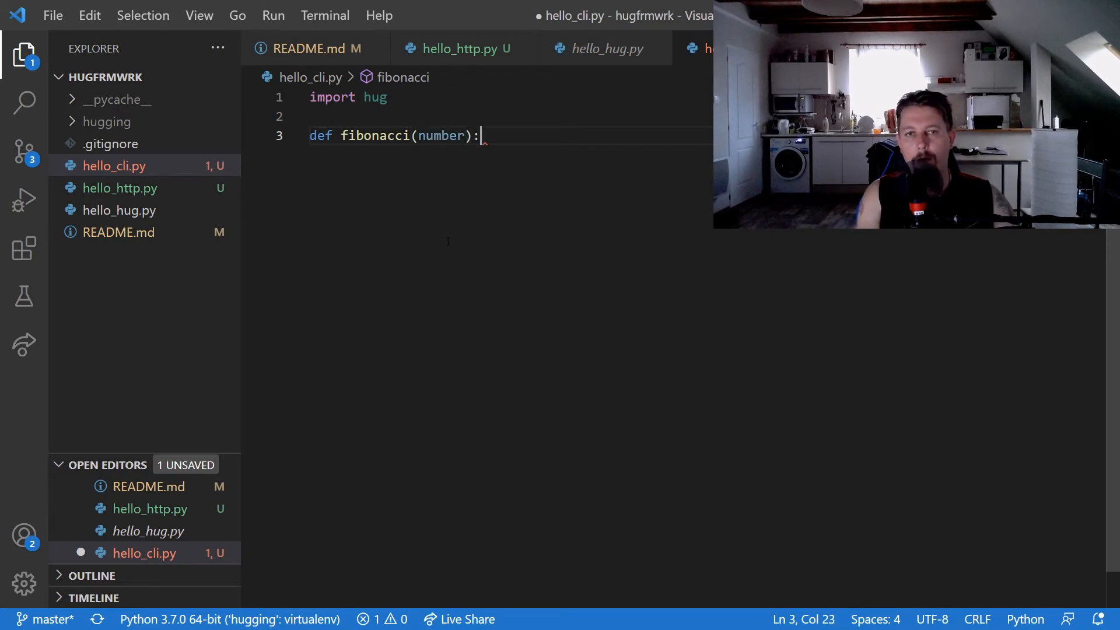
key("enter")
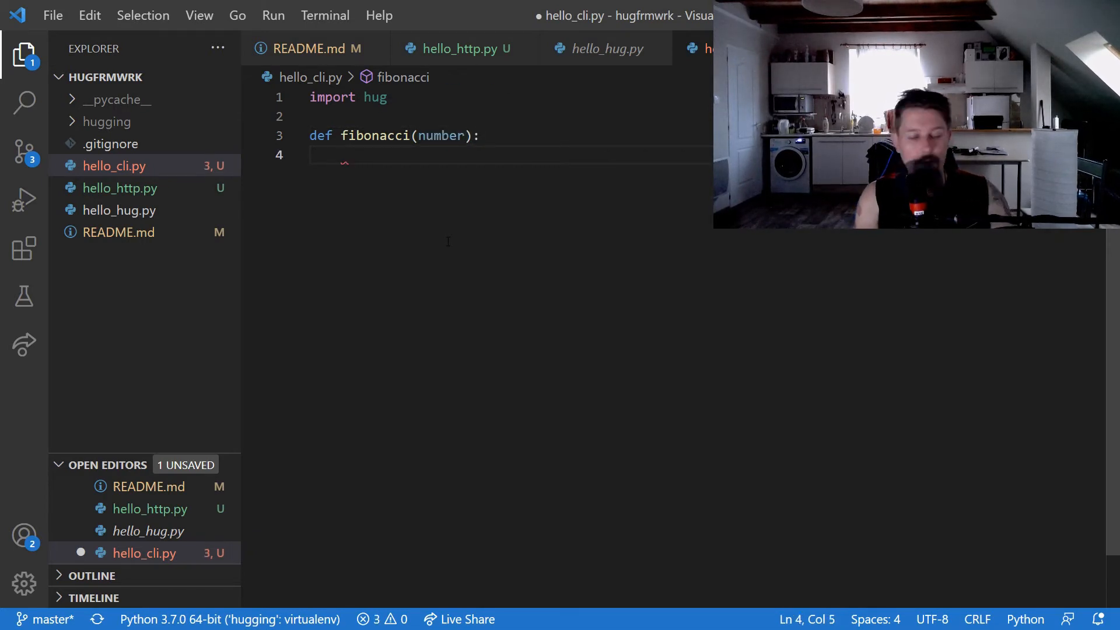
- Return number when it is in {0,1}, else fibonacci(number-1) + fibonacci(number-2)
type("if")
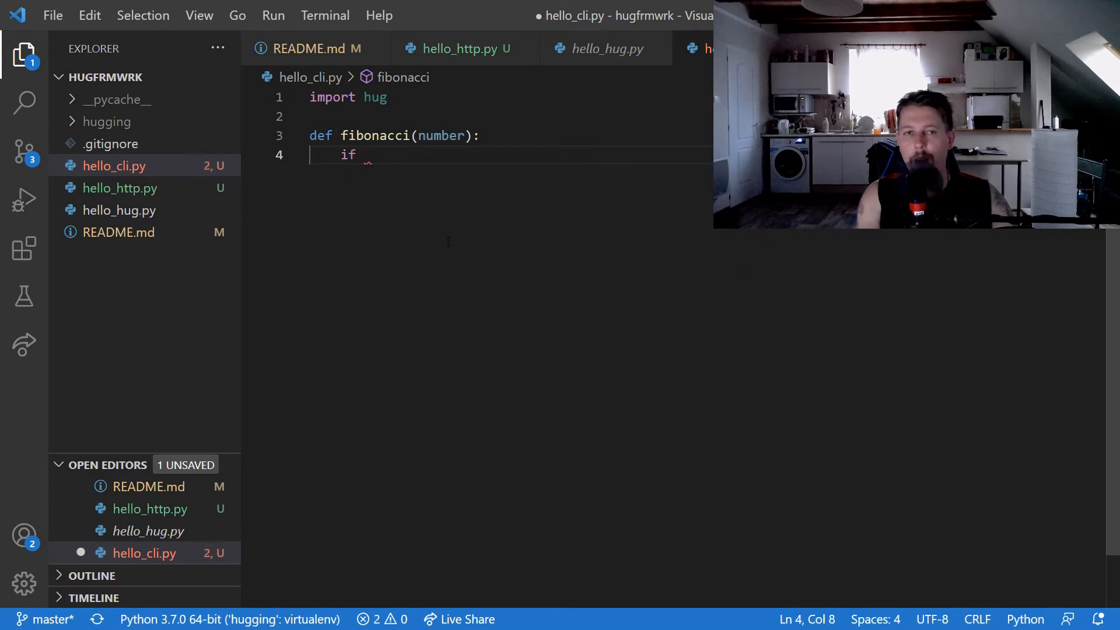
type("number in")
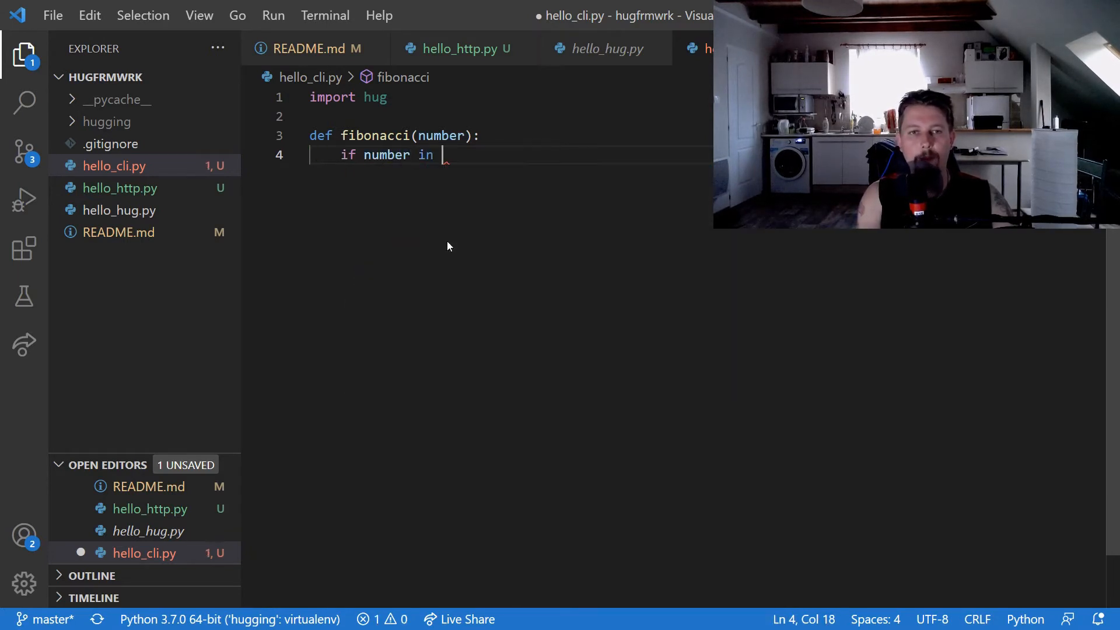
type("{0,1}:")
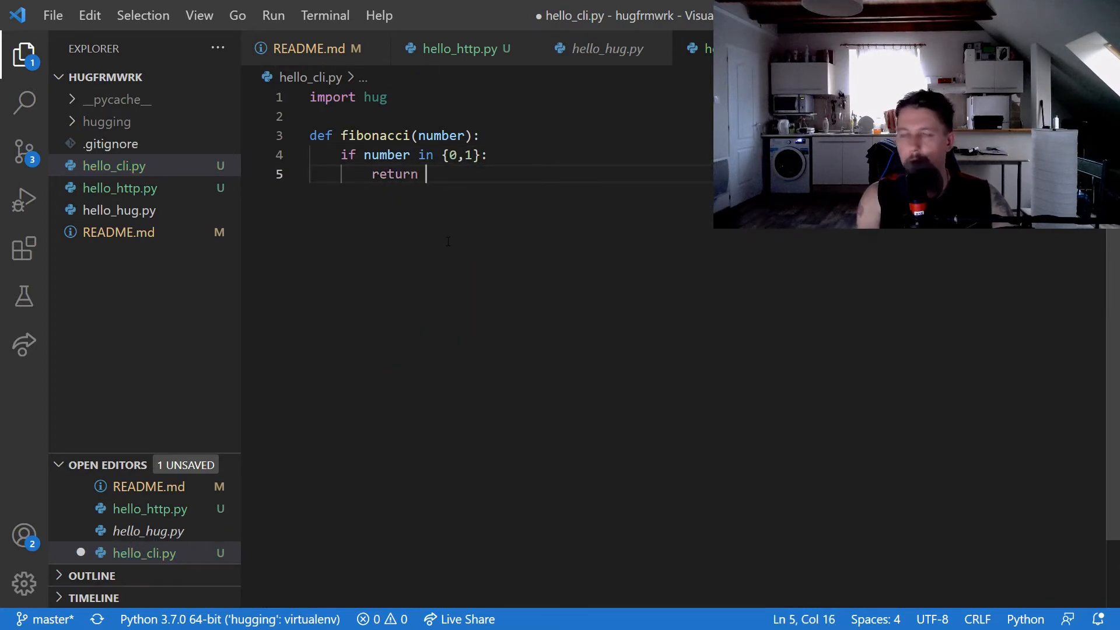
type("number")
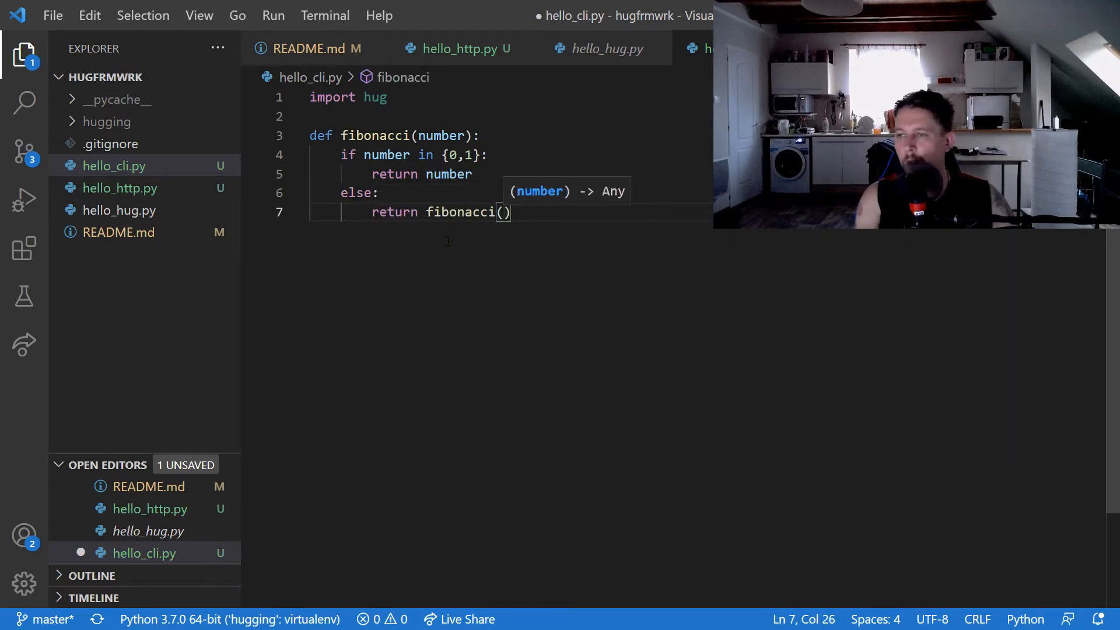
type("number -1")
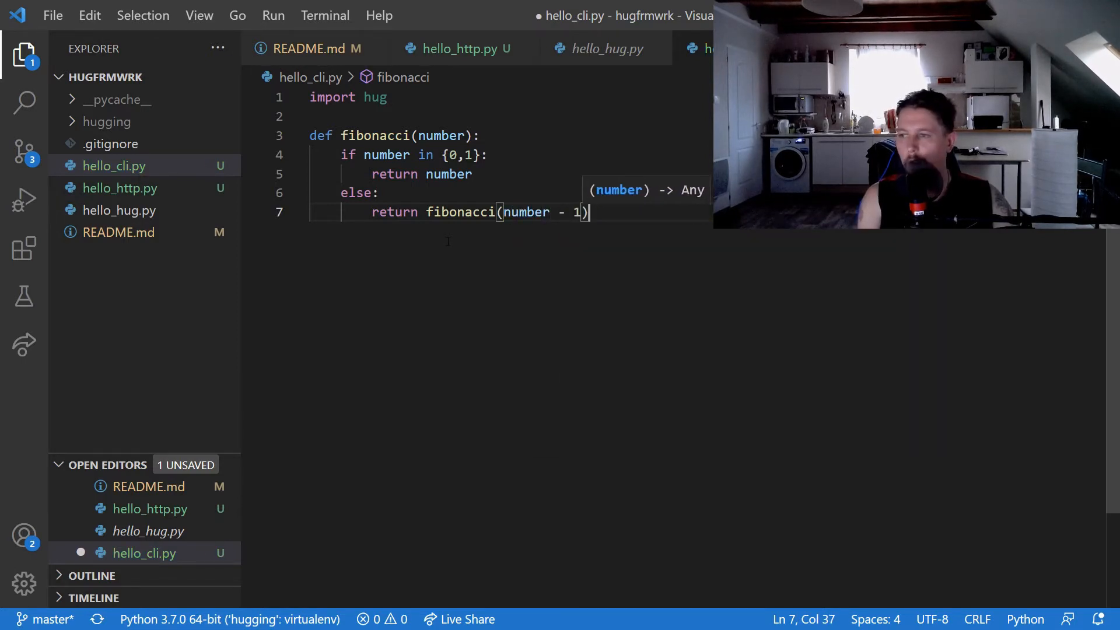
type("+ fi")
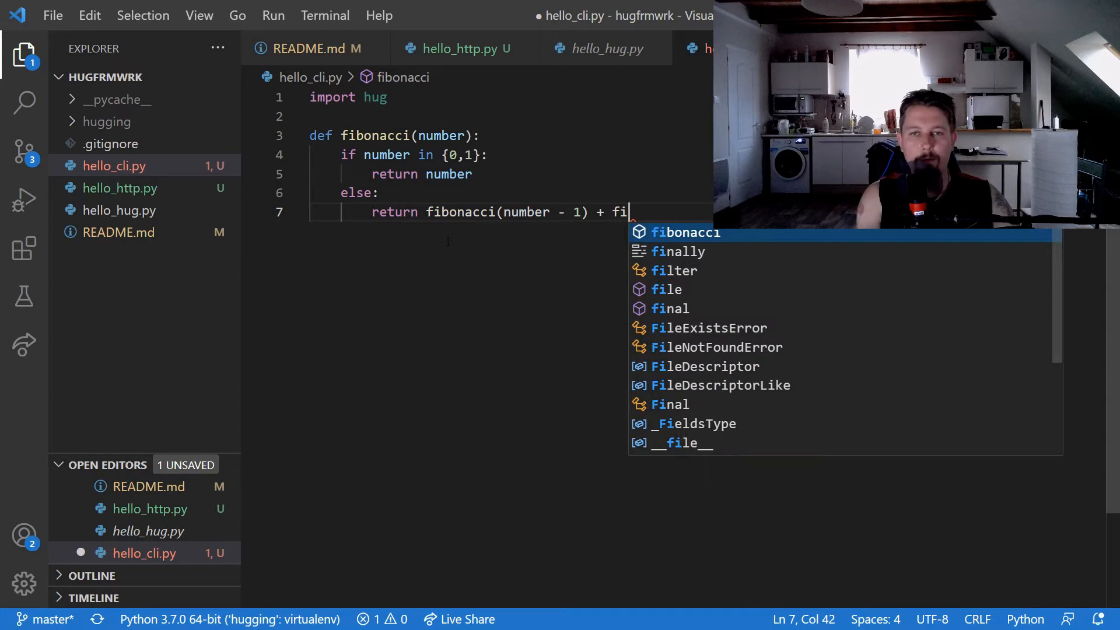
key("Tab")
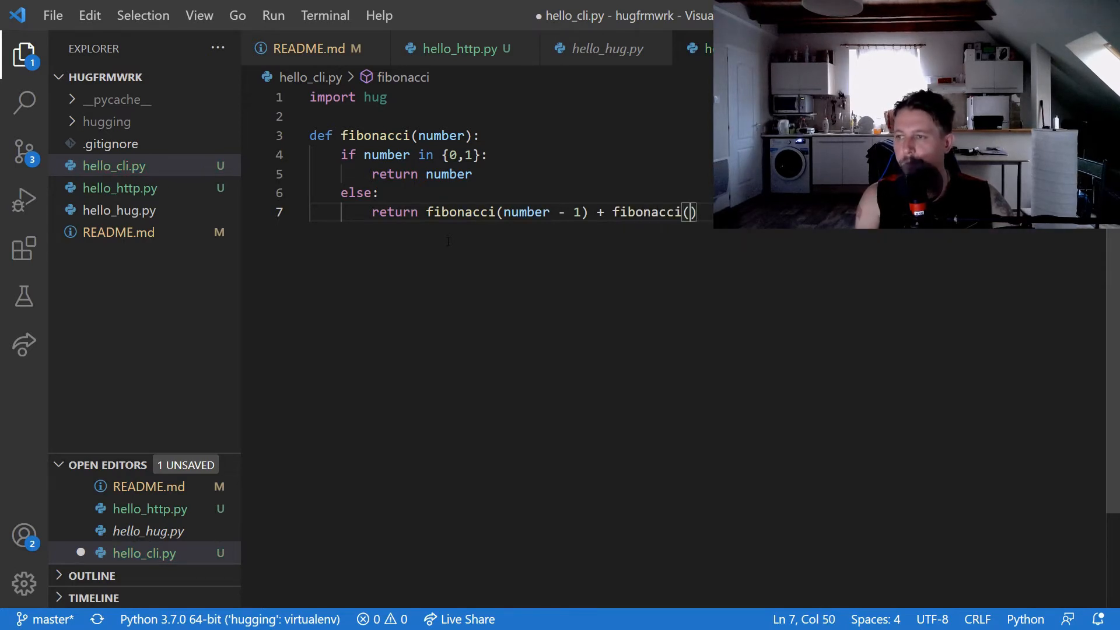
type("num")
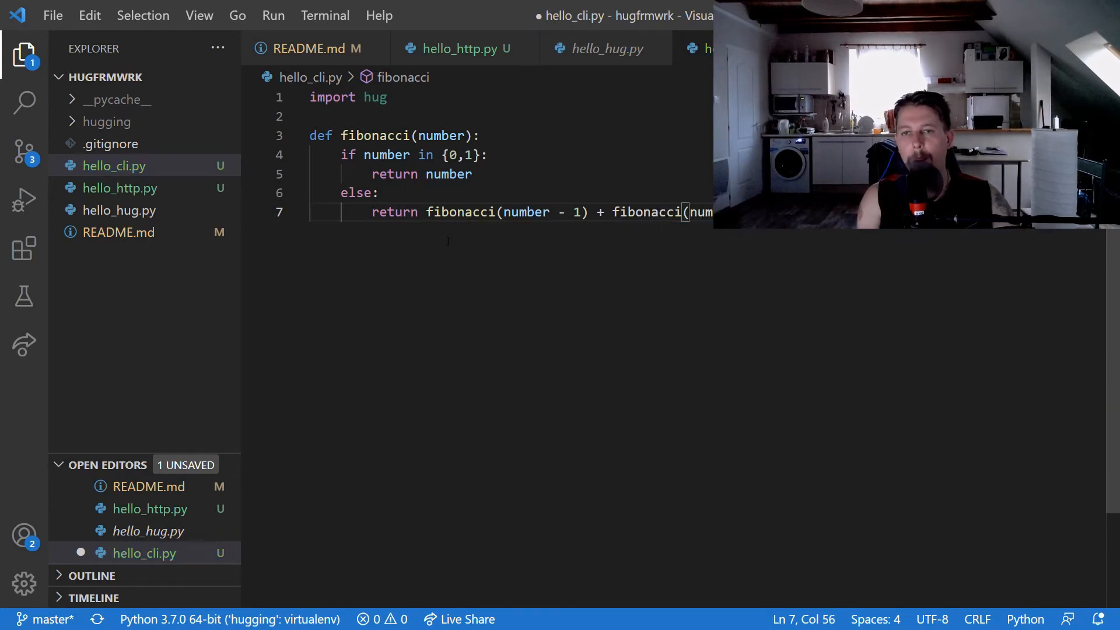
key("Enter")
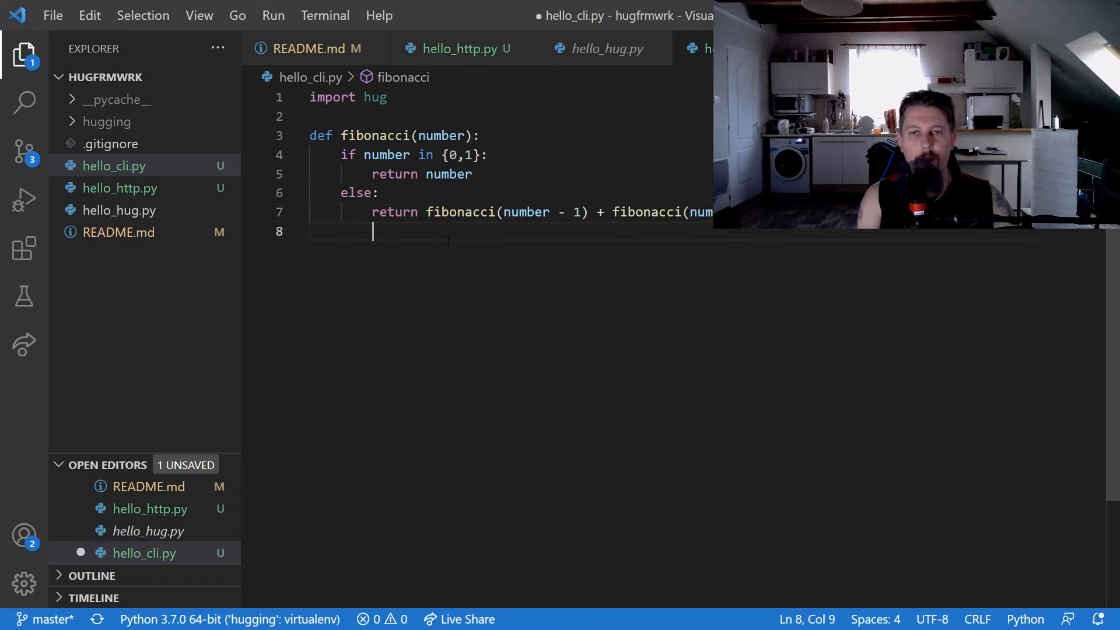
key("Enter")
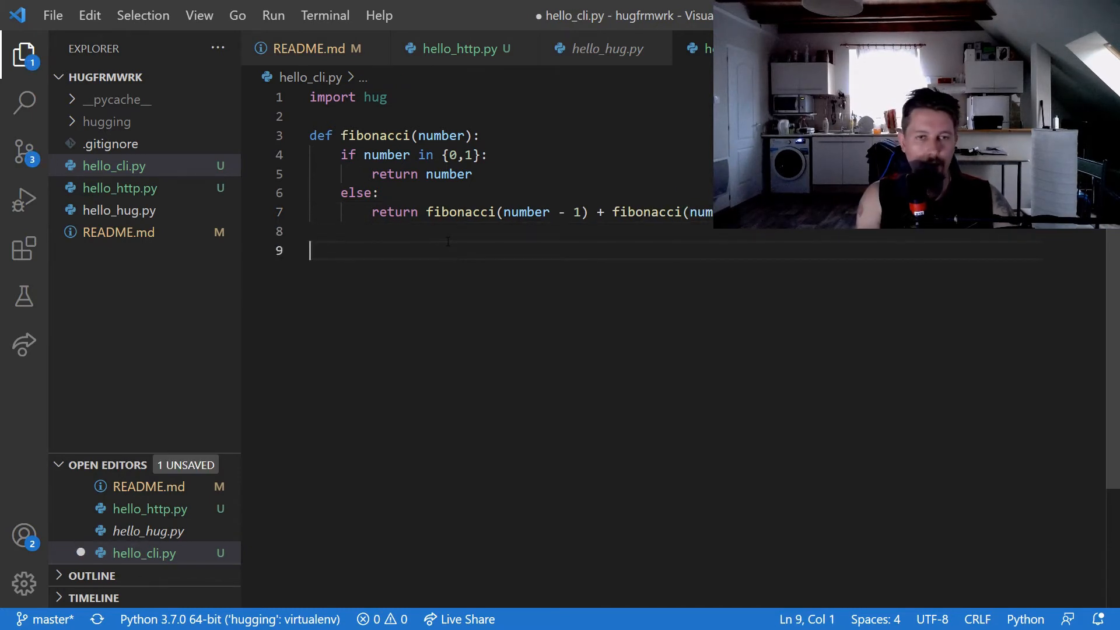
- Add print(fibonacci(10)), save, and run python hello_cli.py in PowerShell
type("print(fib")
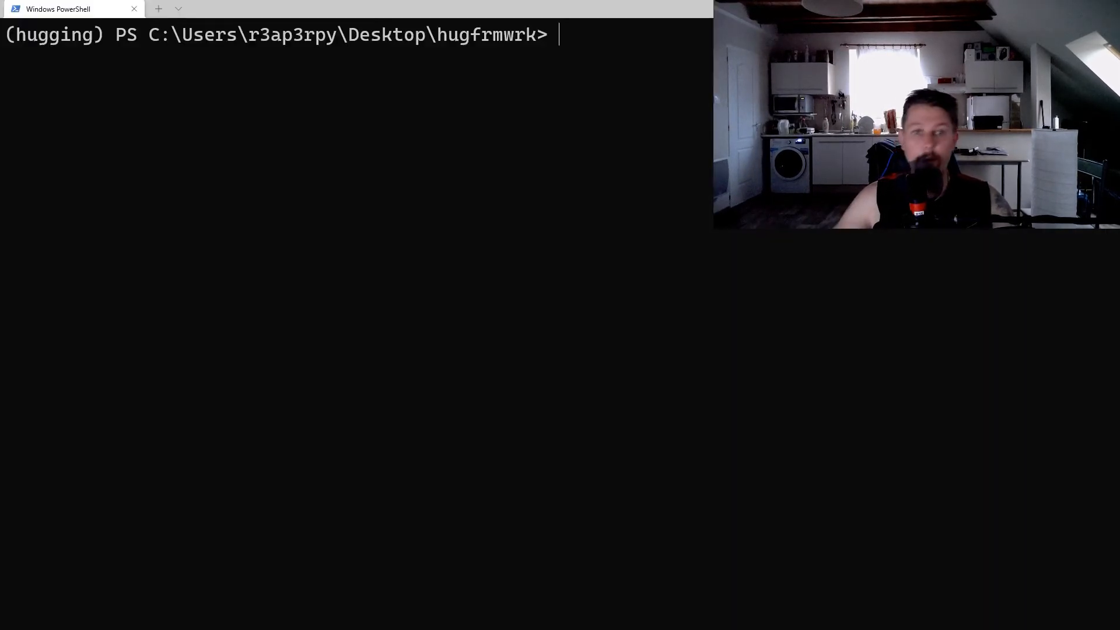
type("python")
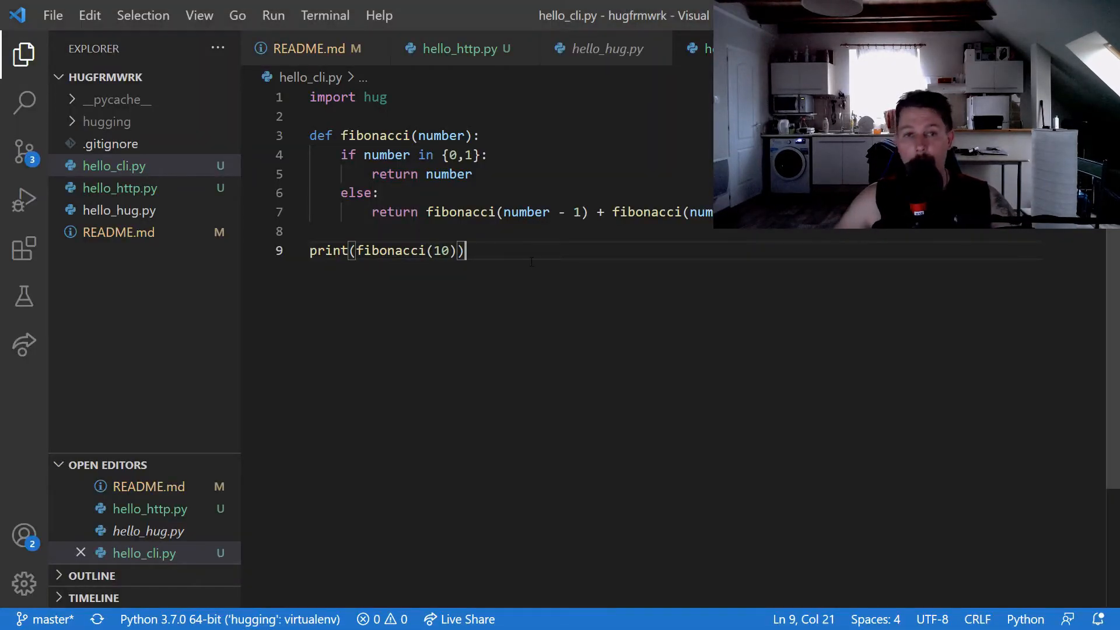
type("@h")
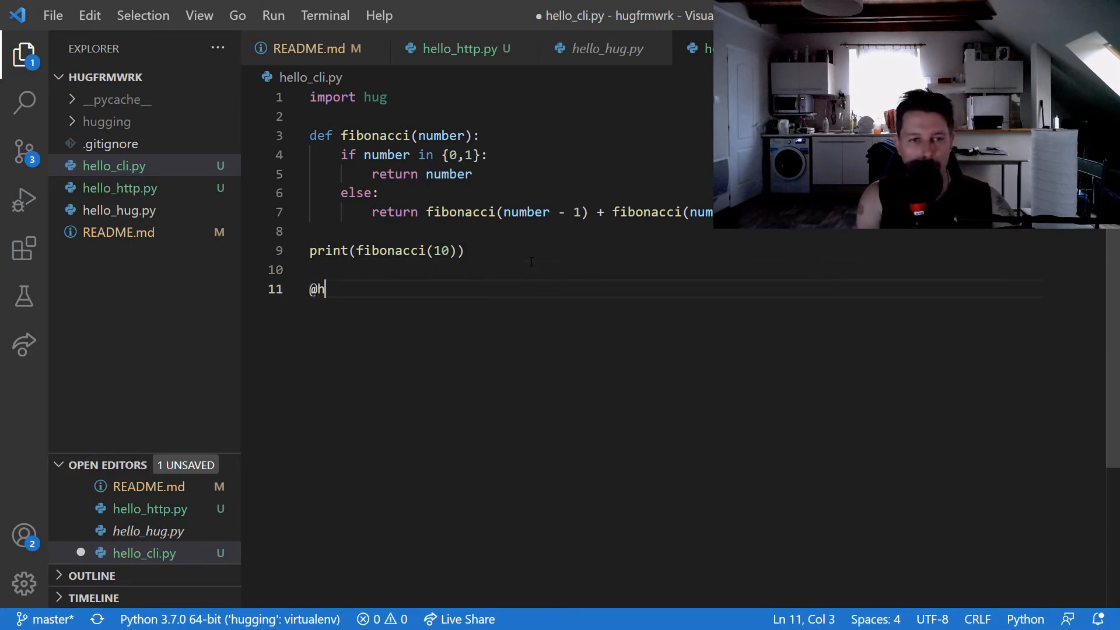
type("ug.cli(")
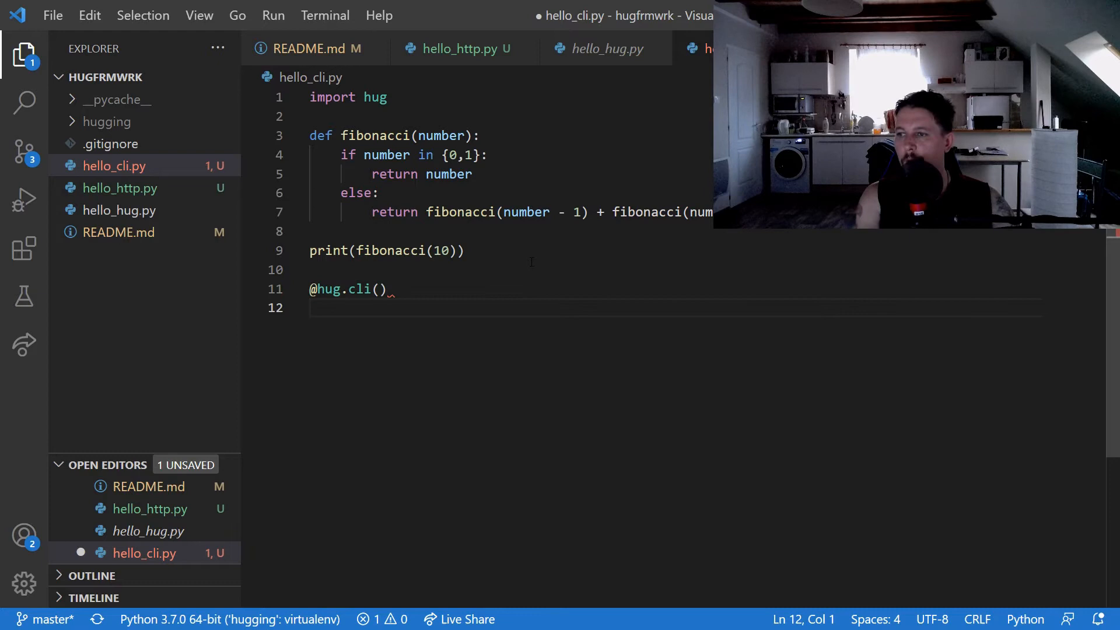
type("@hug.get(")
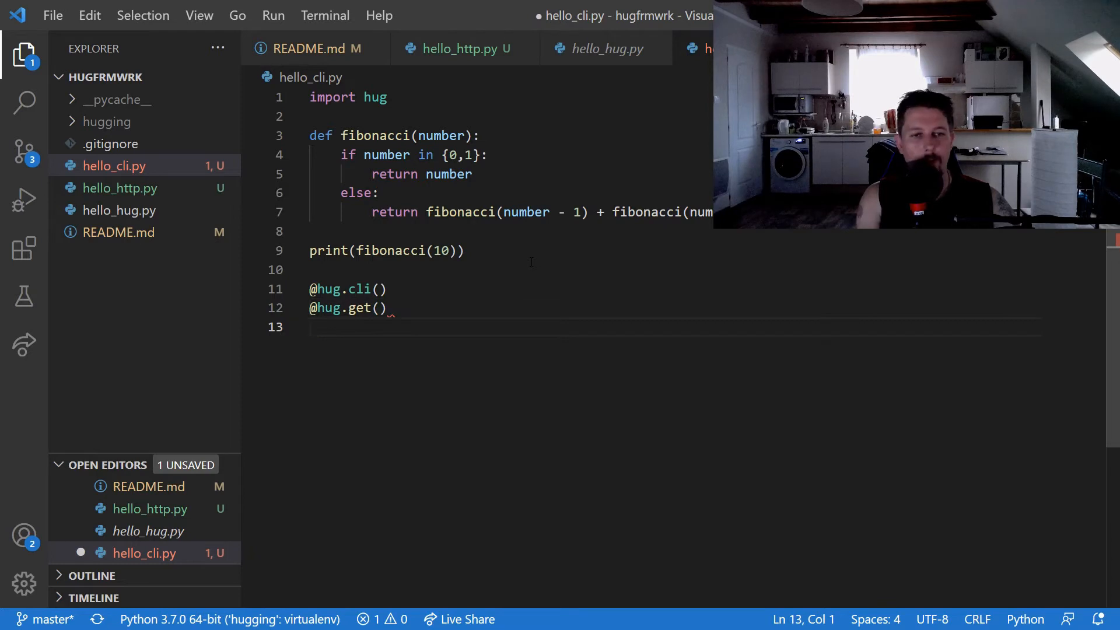
type("@hug.e")
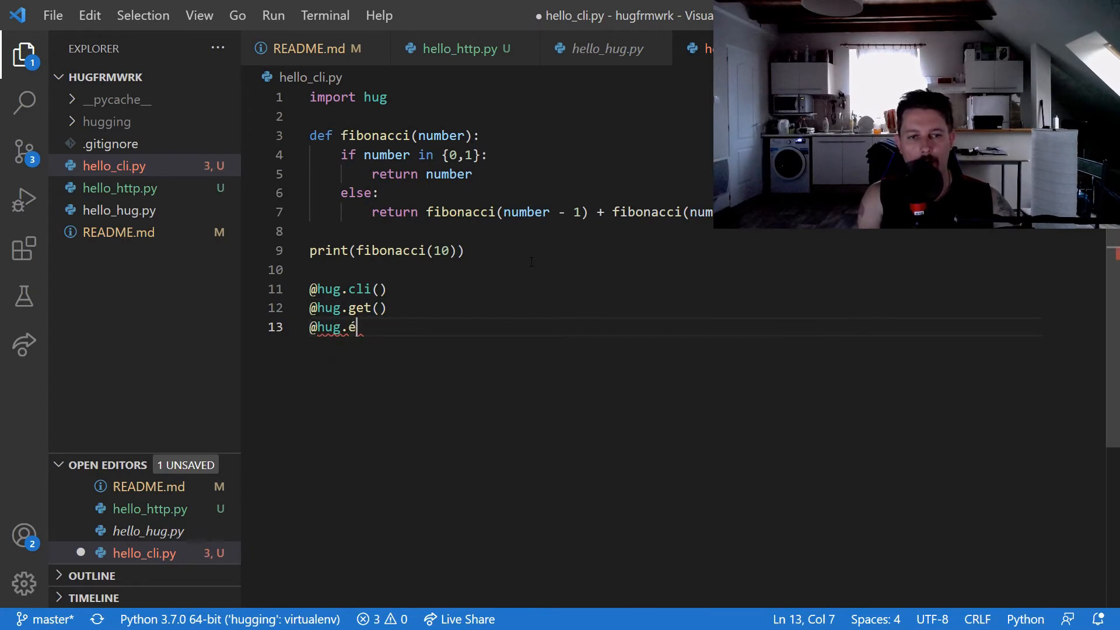
type("local()")
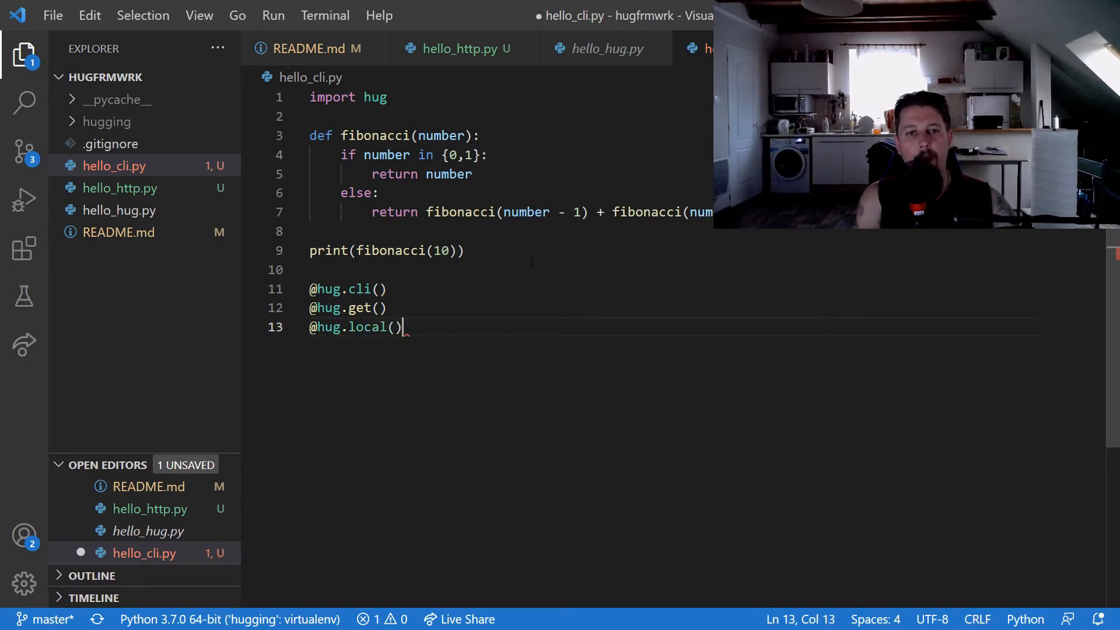
- Define fibo taking n annotated as hug.types.number
type("def")
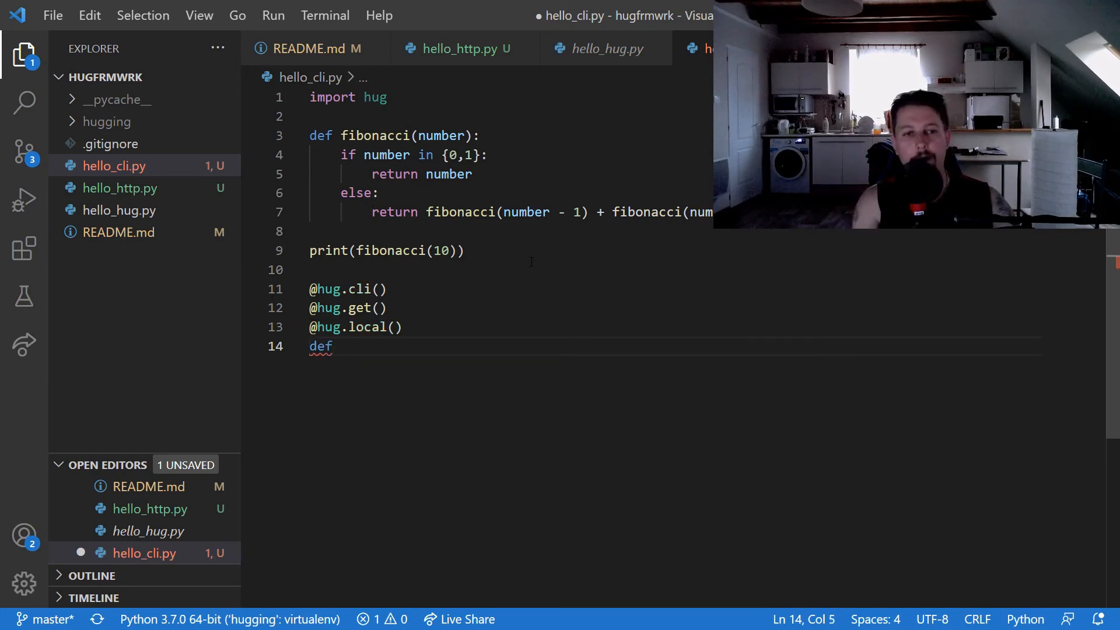
type("fibo()")
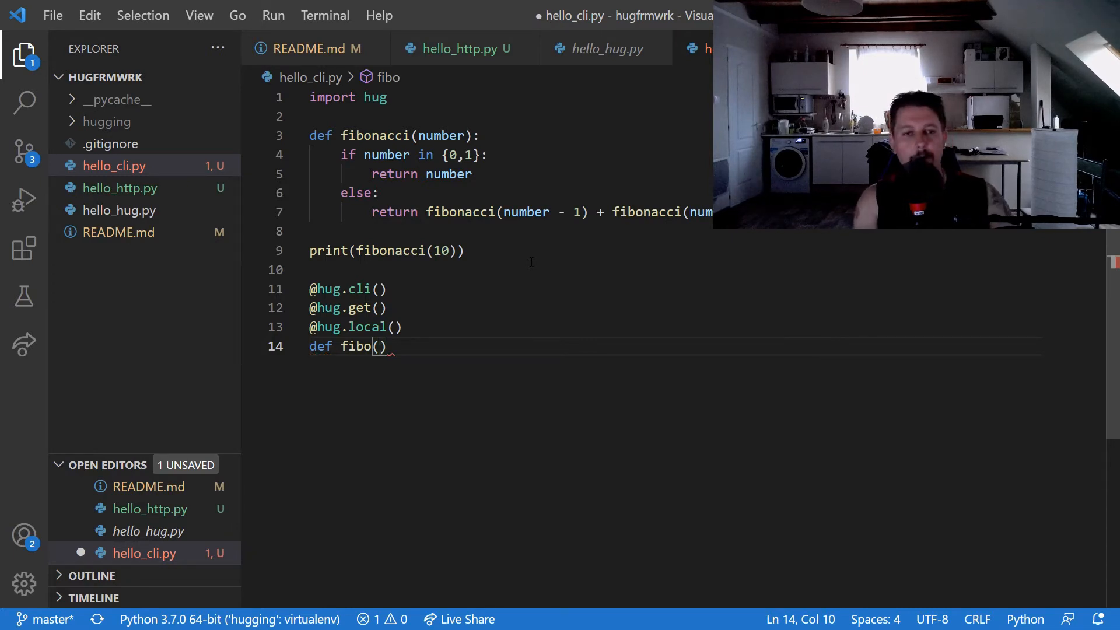
type("n: g")
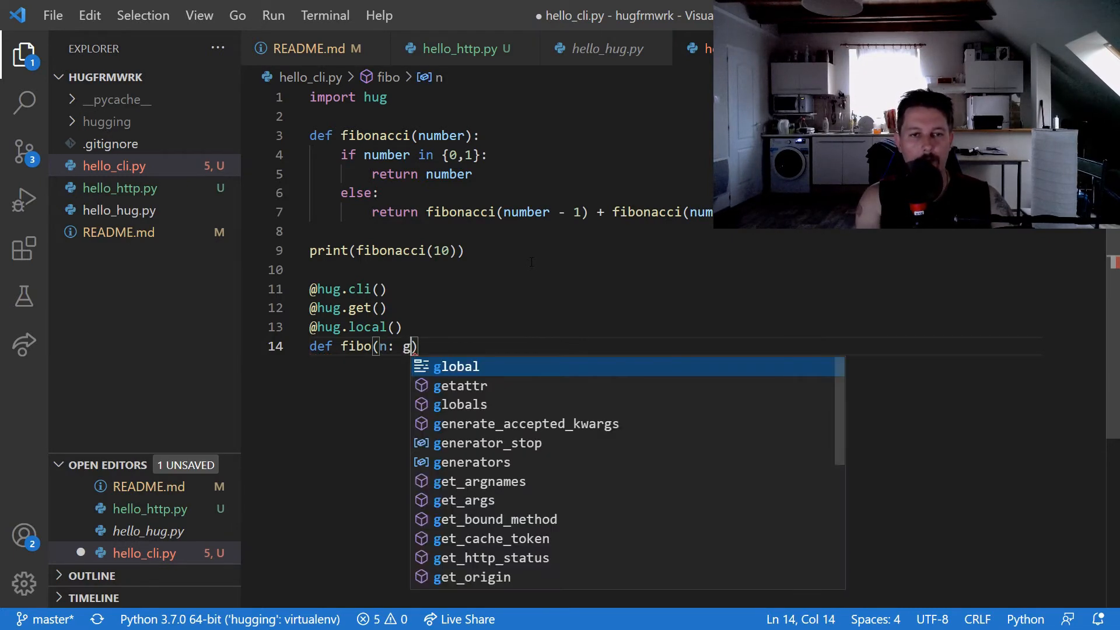
type("hug.type")
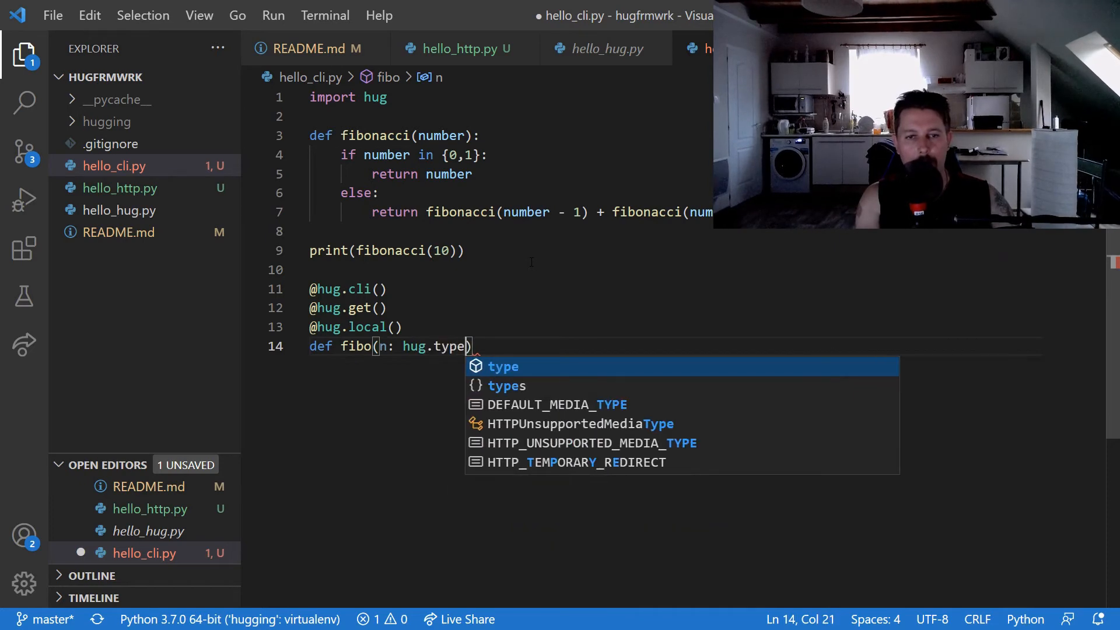
type("s.number")
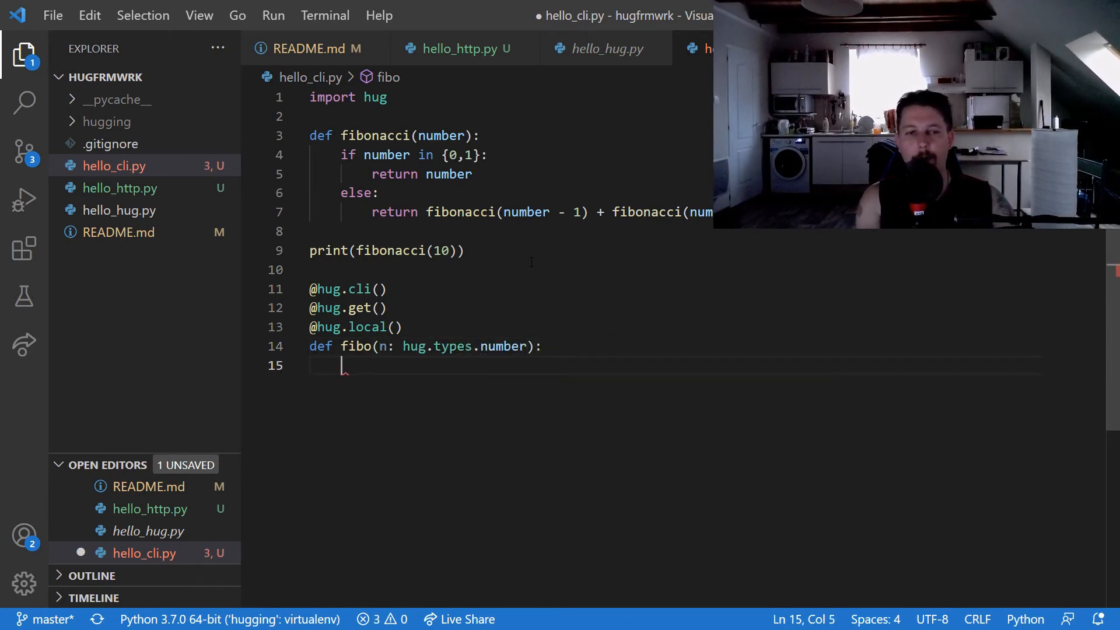
- Return a dictionary mapping "The {n}th fibonacci number is" to fibonacci(n)
type("return {}")
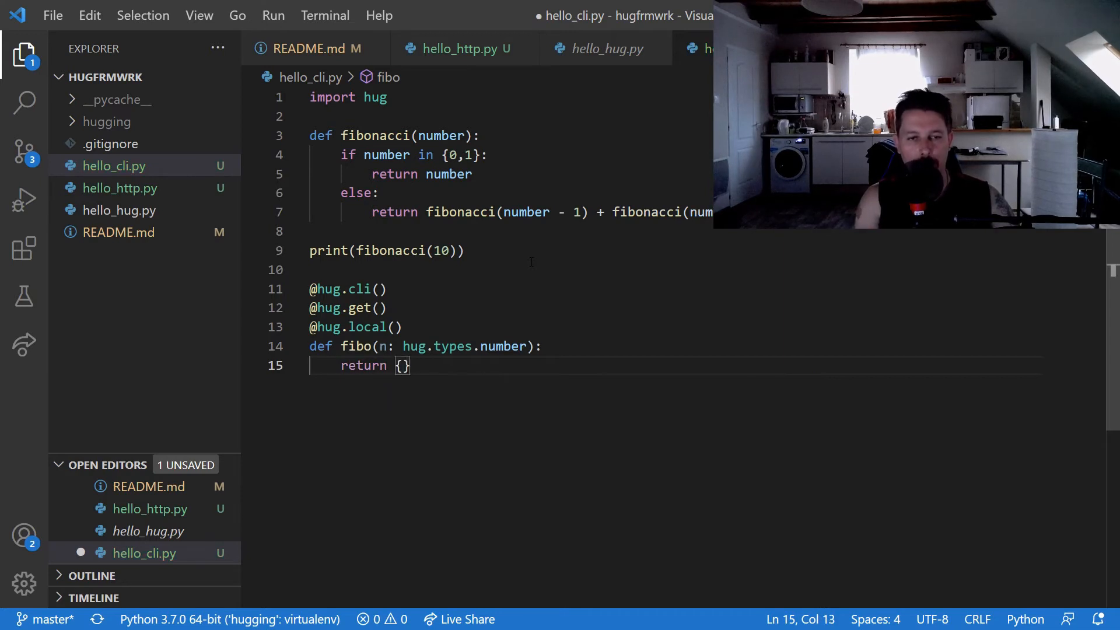
type("\"\"")
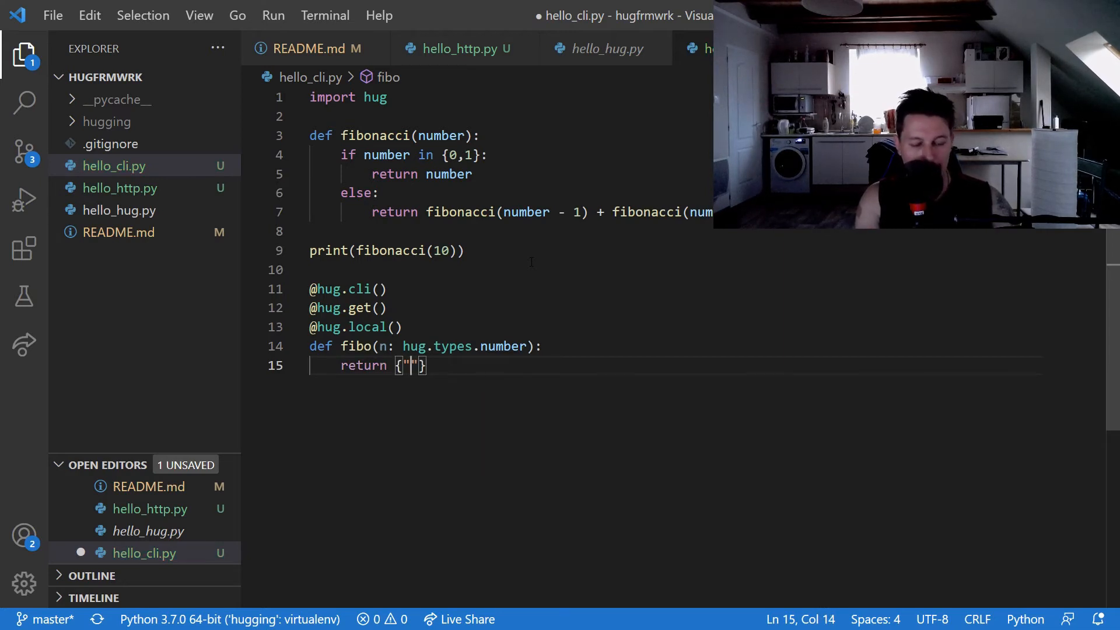
type("mes")
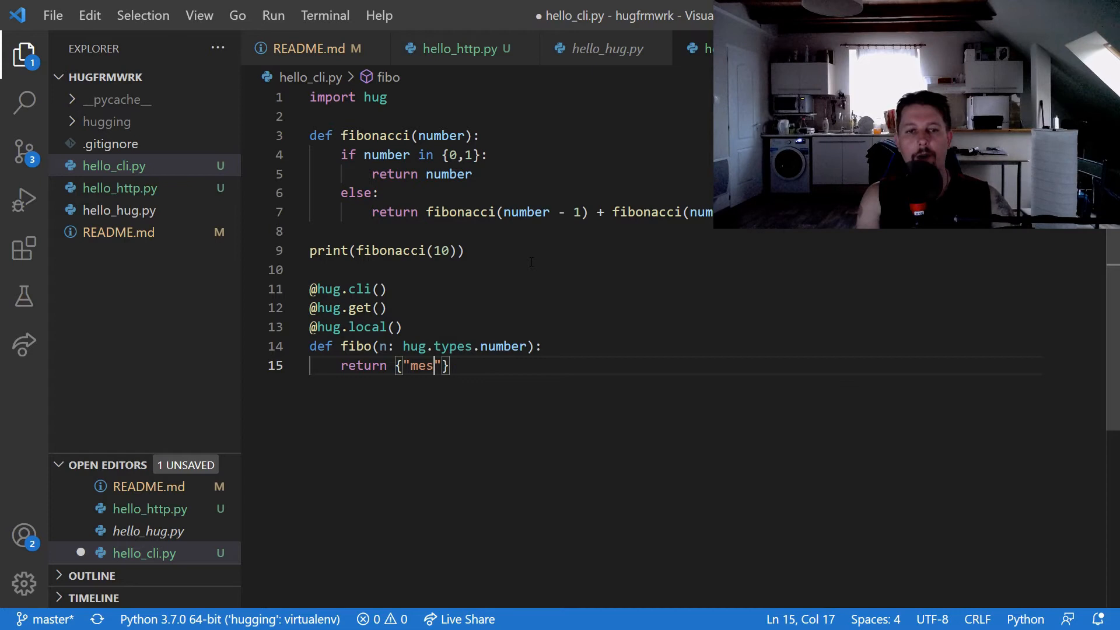
type("The")
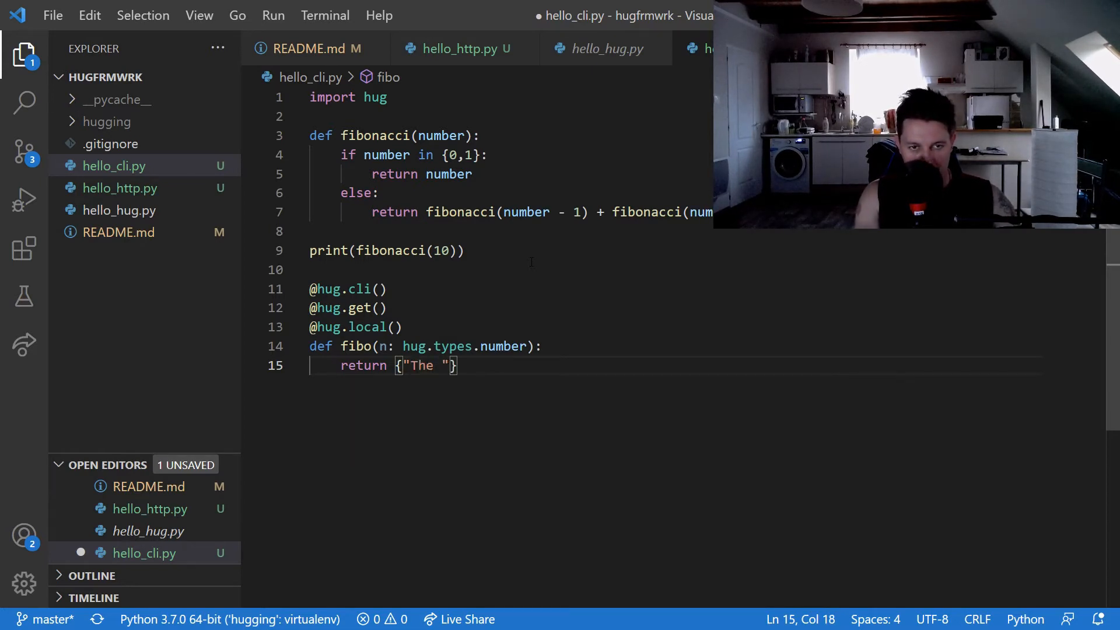
type("{n}th")
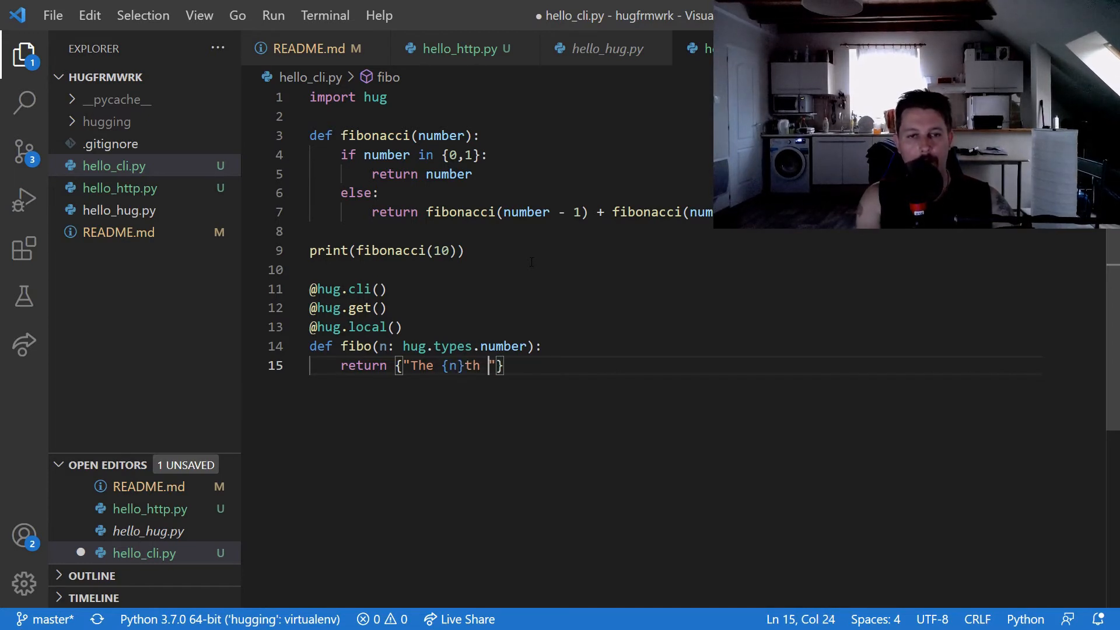
type("fibonacci number is")
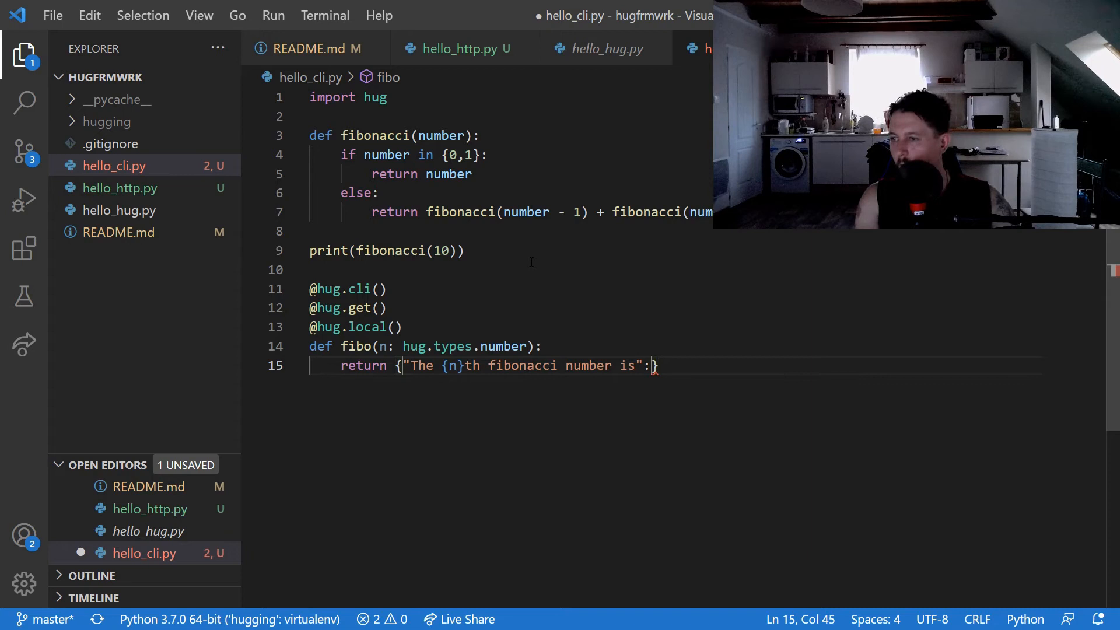
type("fibonacci")
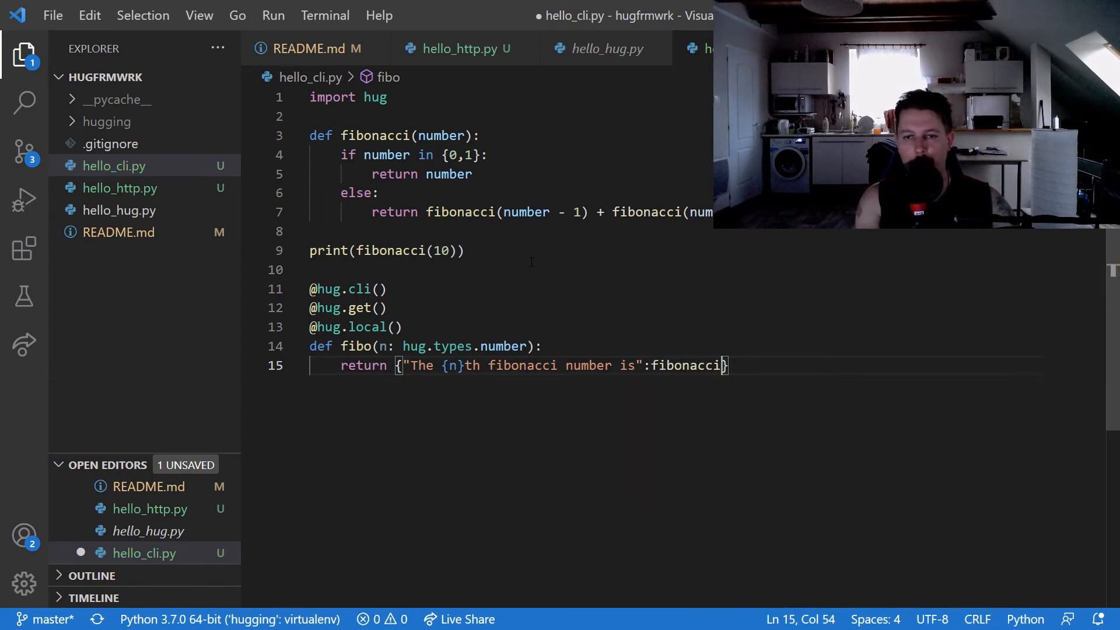
type("(")
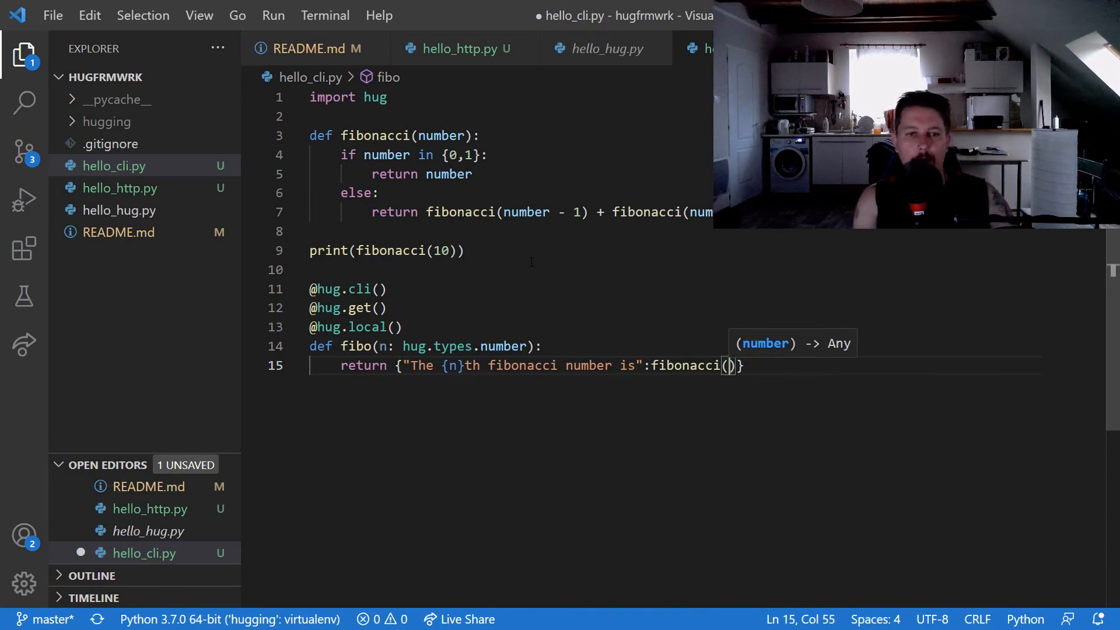
type("n),")
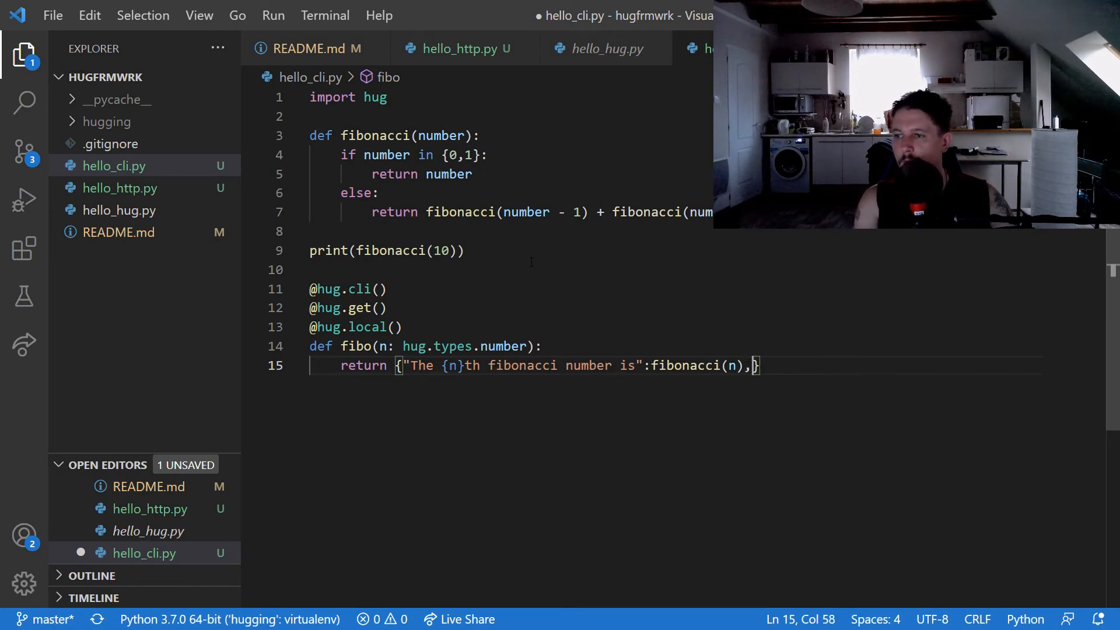
- Add a 'time_elapsed' entry holding a float() value to the returned dictionary
type("'t'")
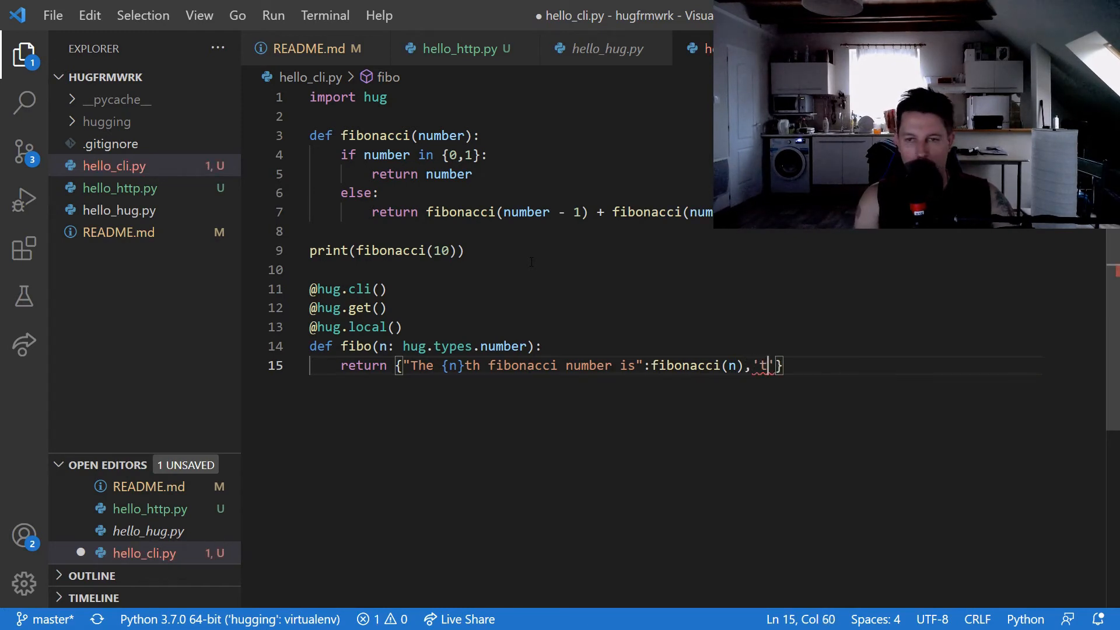
type("ime_elaps")
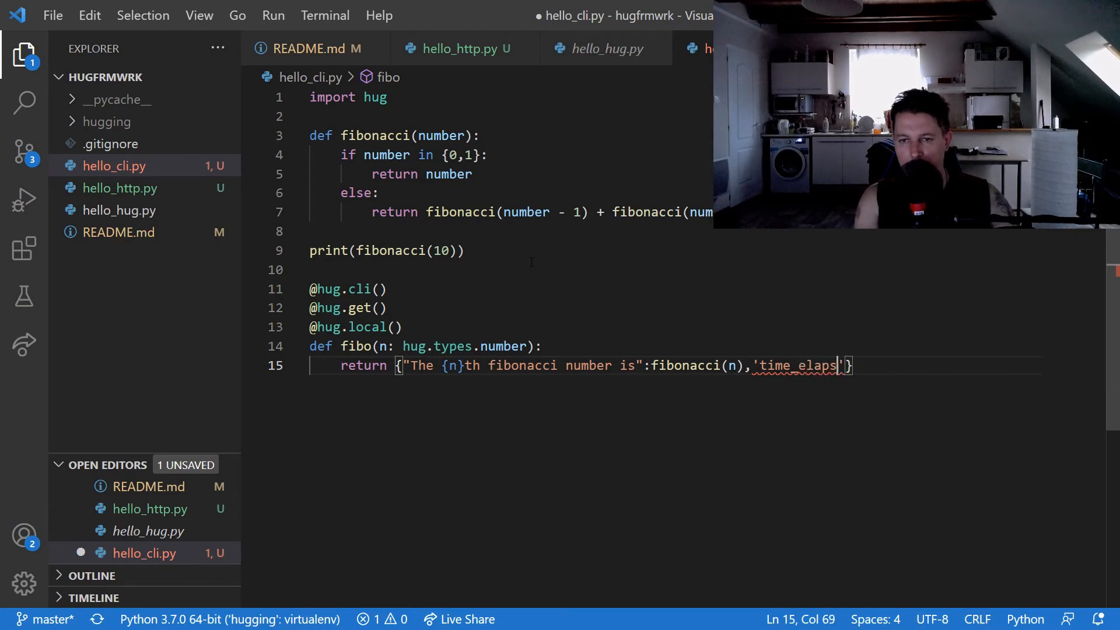
type("ed':")
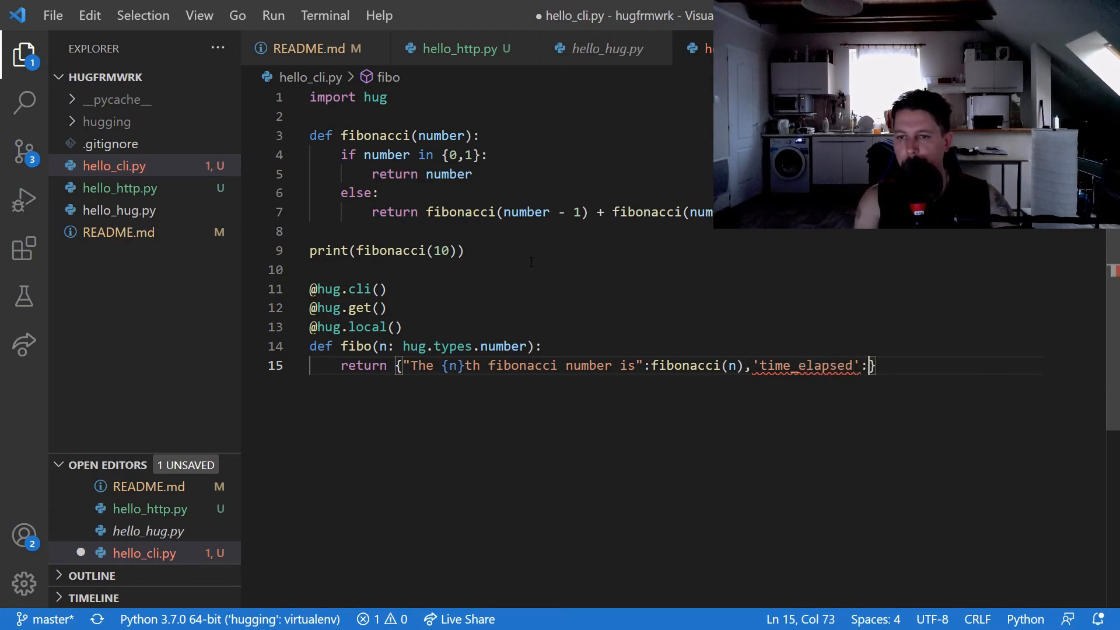
type("float()")
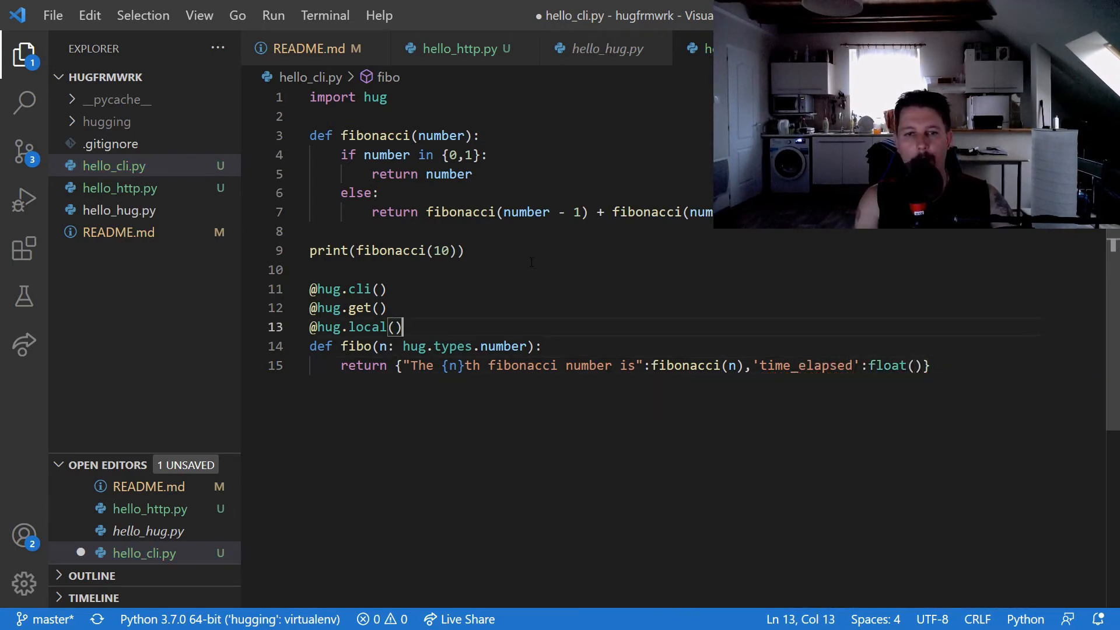
- Add a hug_timer=3 parameter to fibo and report float(hug_timer) as time_elapsed
type(", hug")
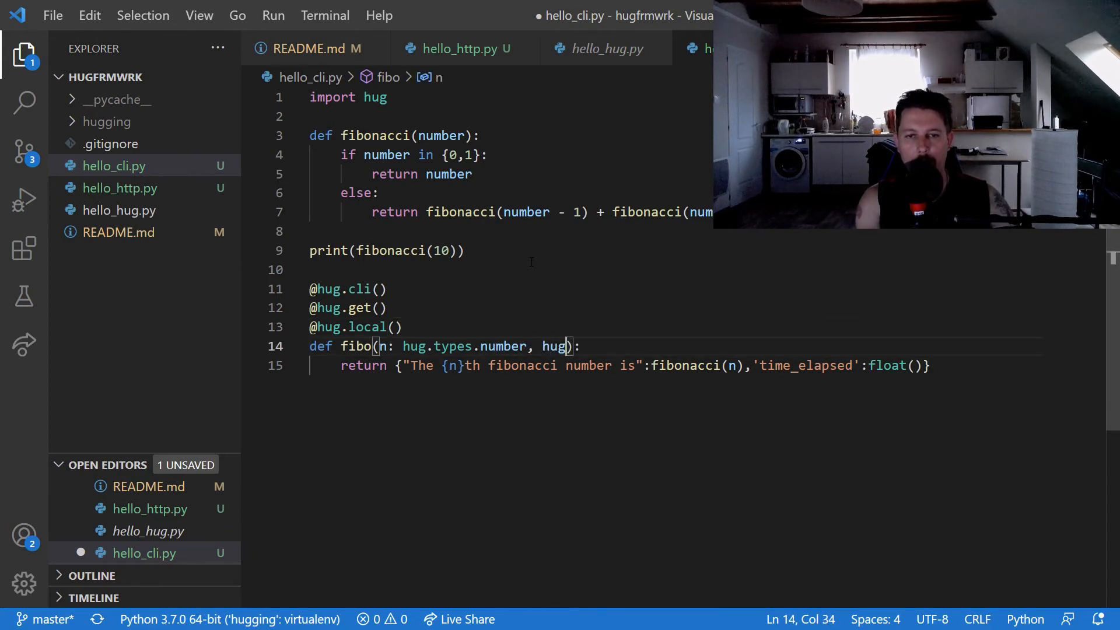
type("_timer")
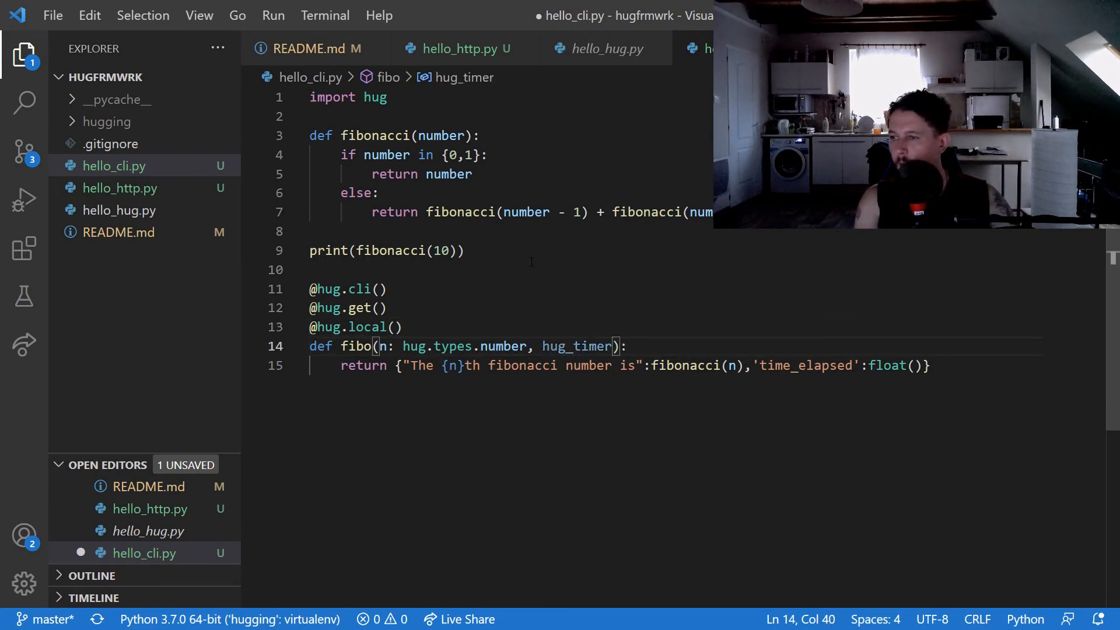
type("=")
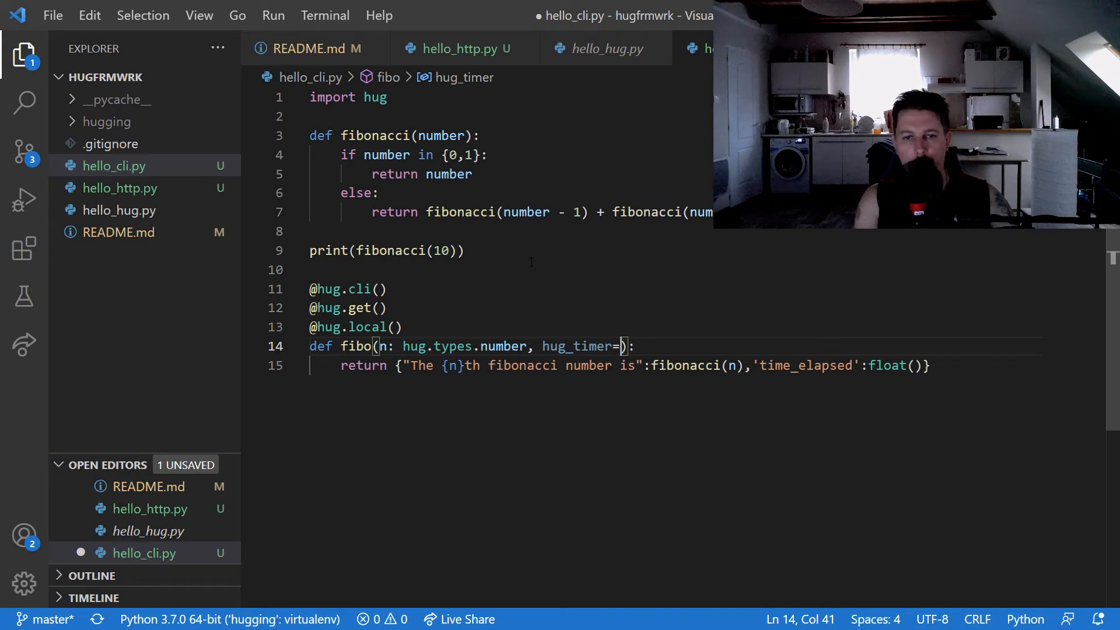
type("3")
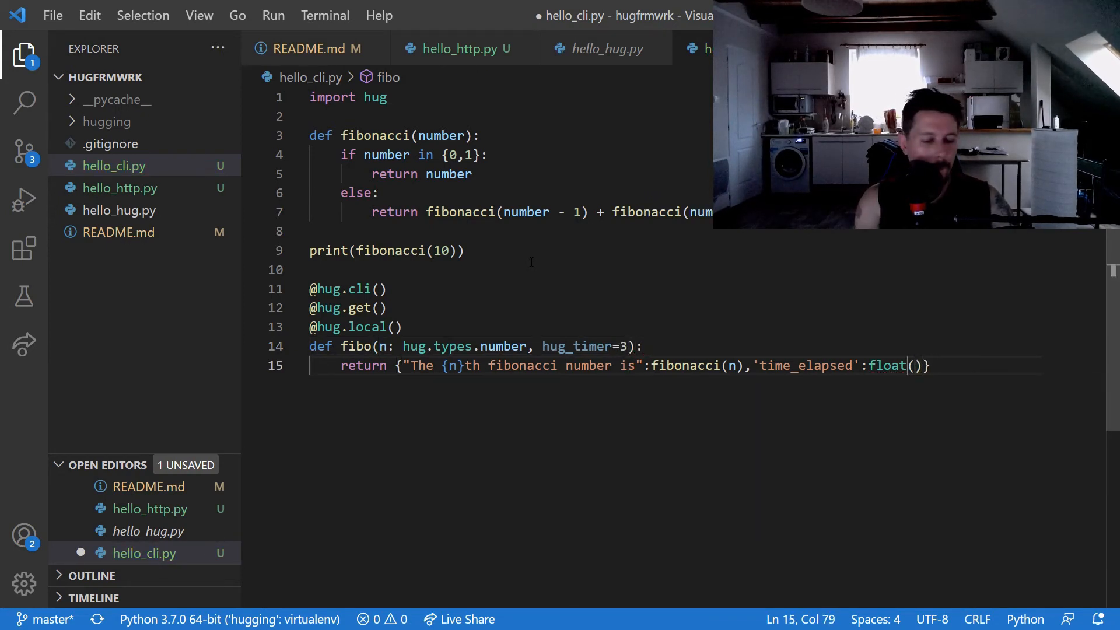
type("hug_timer")
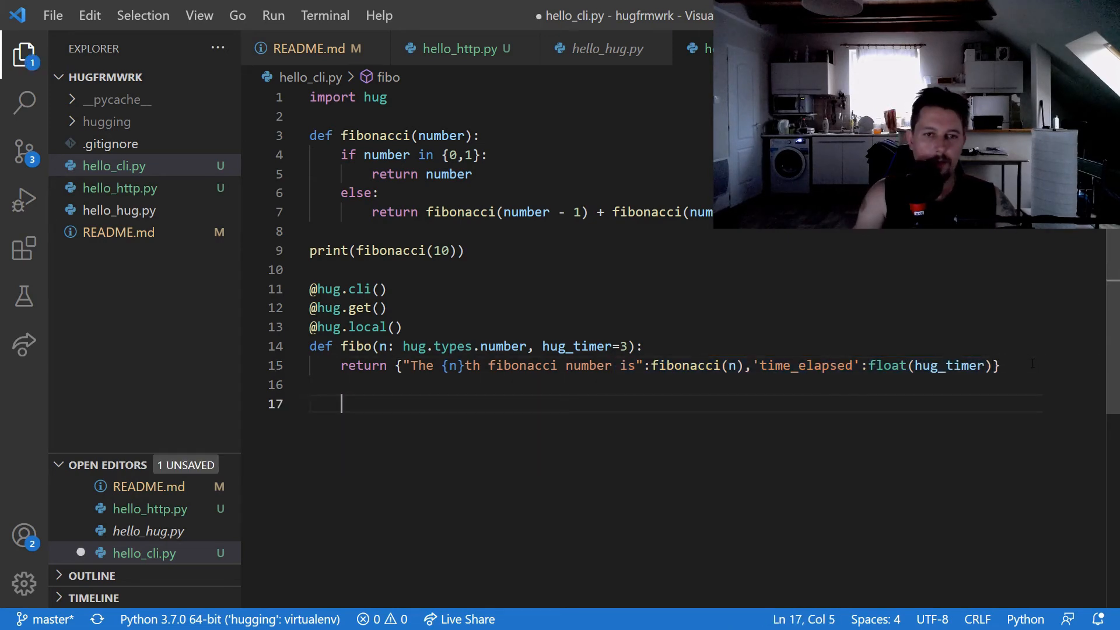
- Add an if __name__ == '__main__' guard calling fibo.interface.cli()
type("if __name__ == '__main__'")
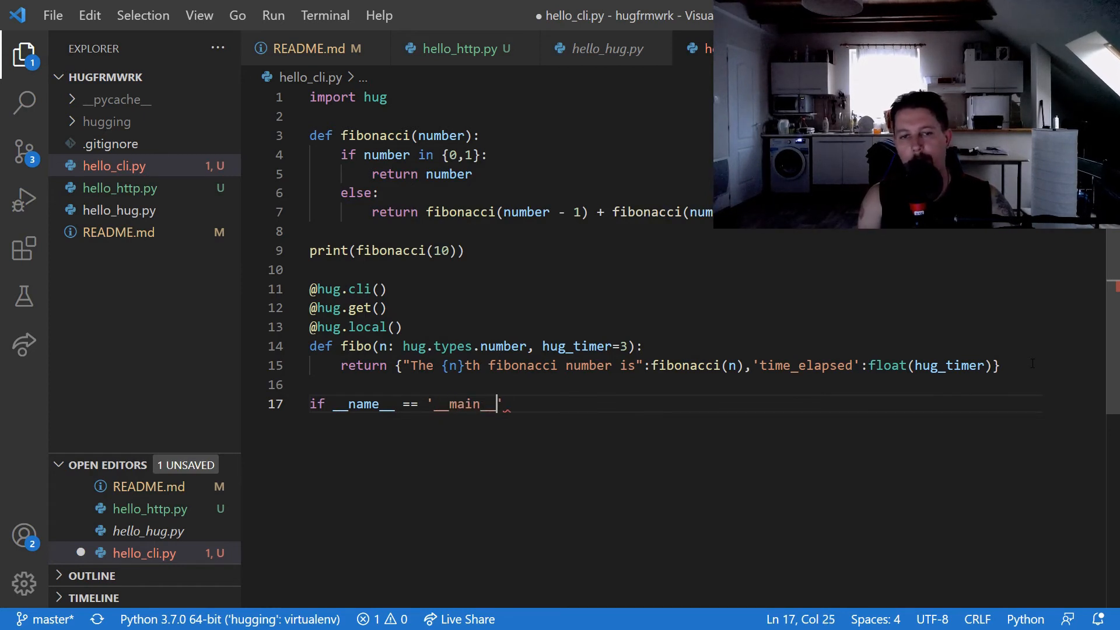
key("enter")
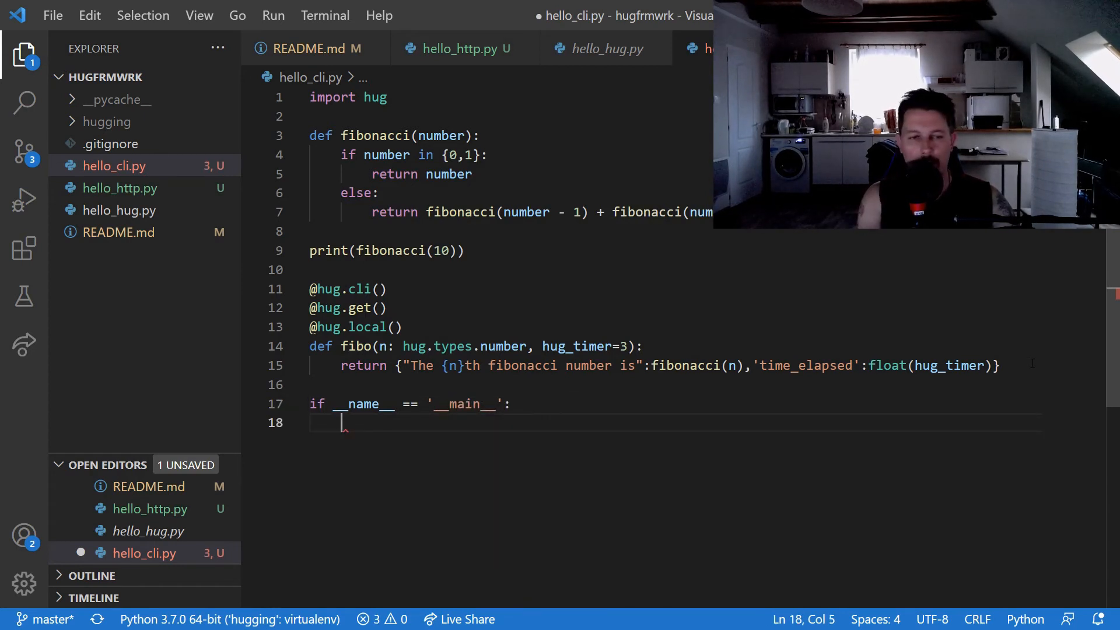
type("fibo")
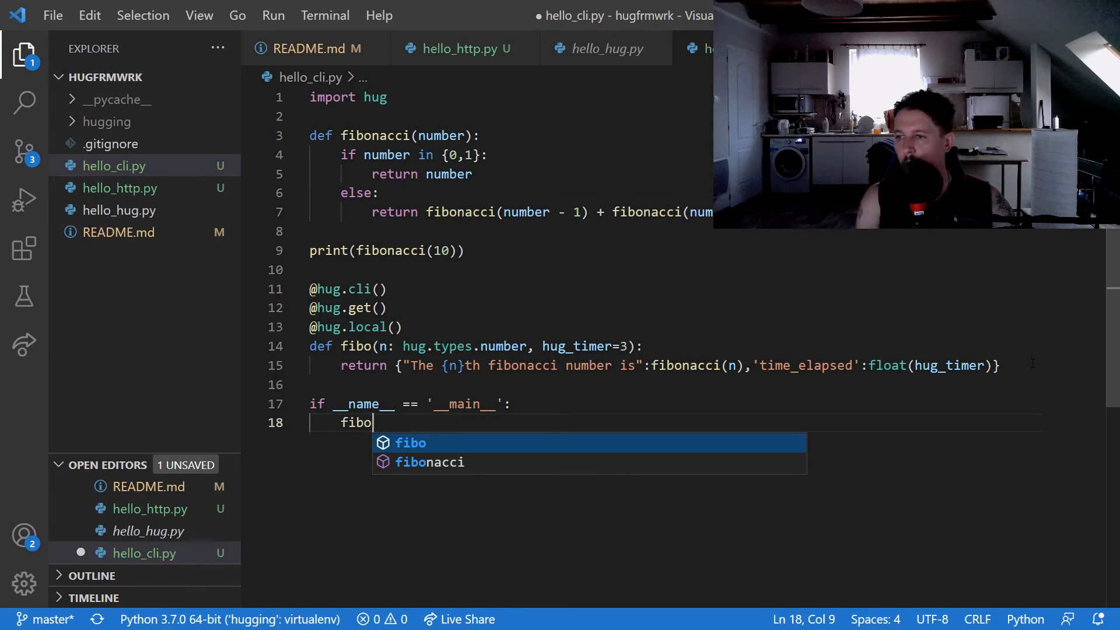
type(".interface")
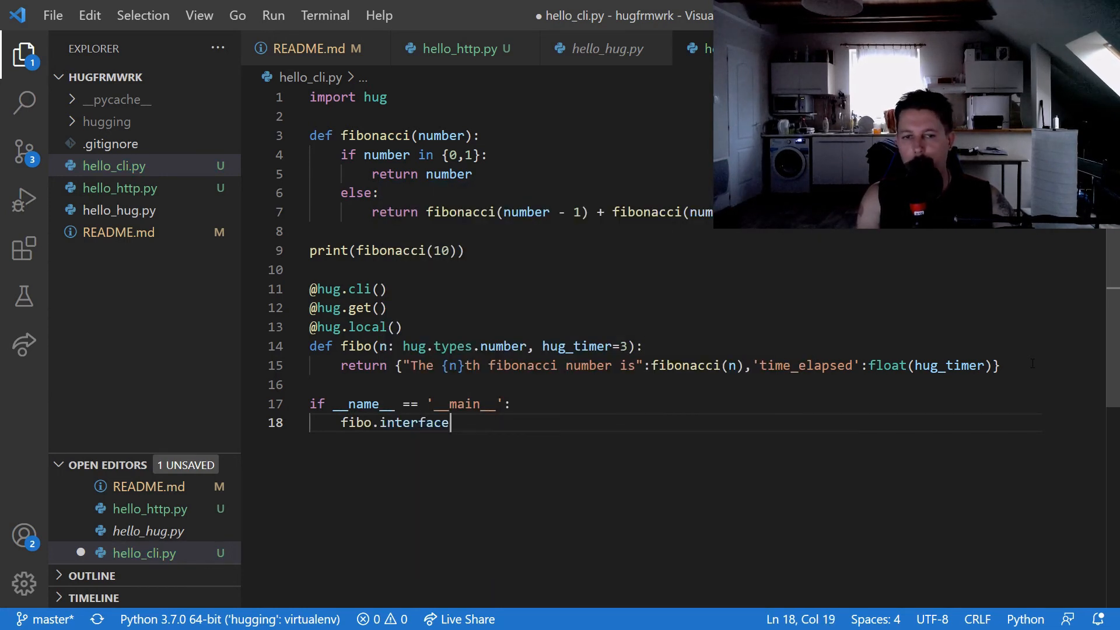
type(".cli()")
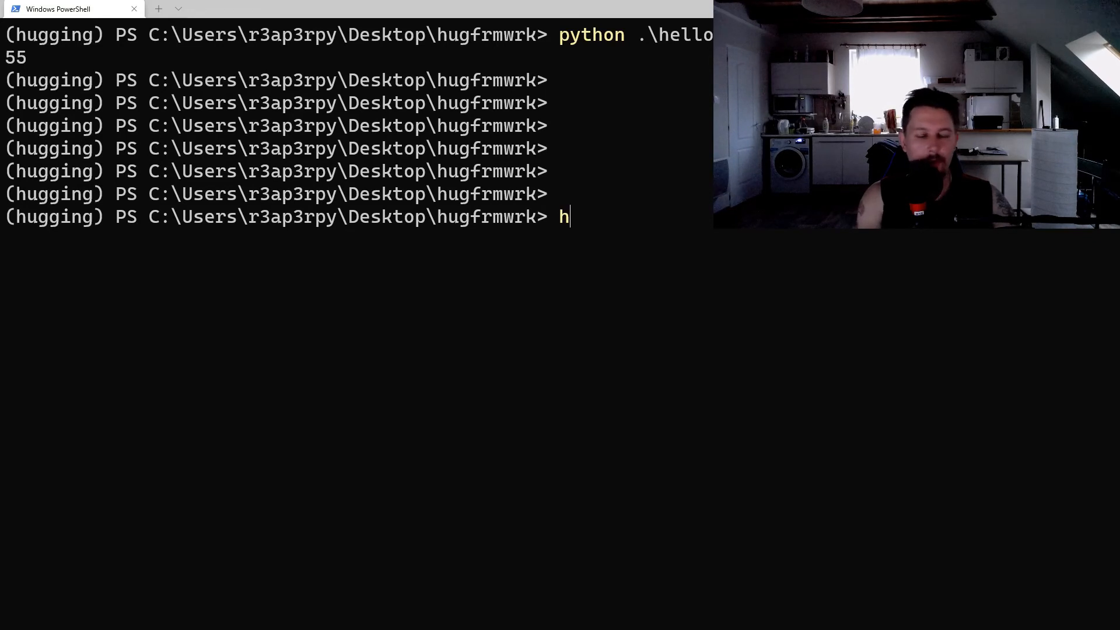
- Run hug -f .\hello_cli.py -c fibo 20, returning 6765 with its elapsed time
type("ug -f .\\hello")
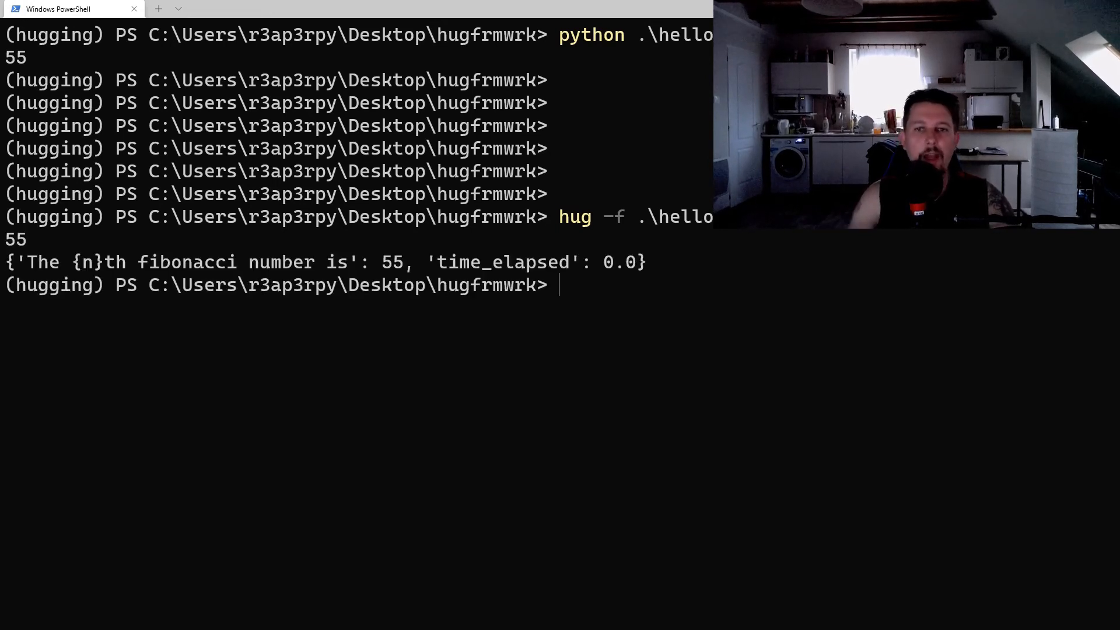
left_click_drag(372, 262, 646, 262)
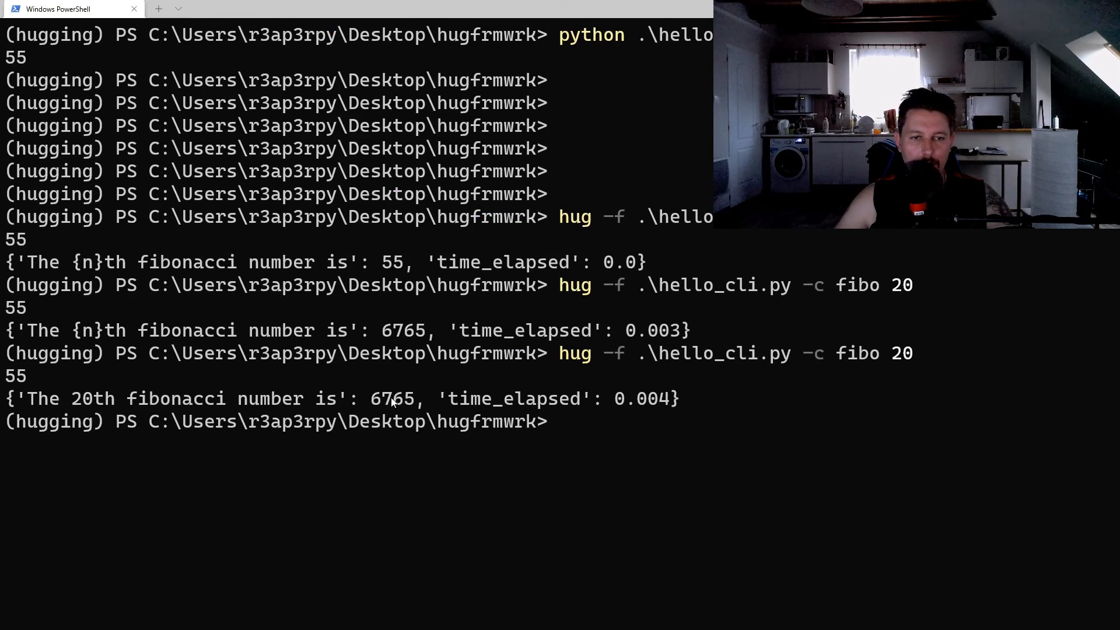
double_click(396, 398)
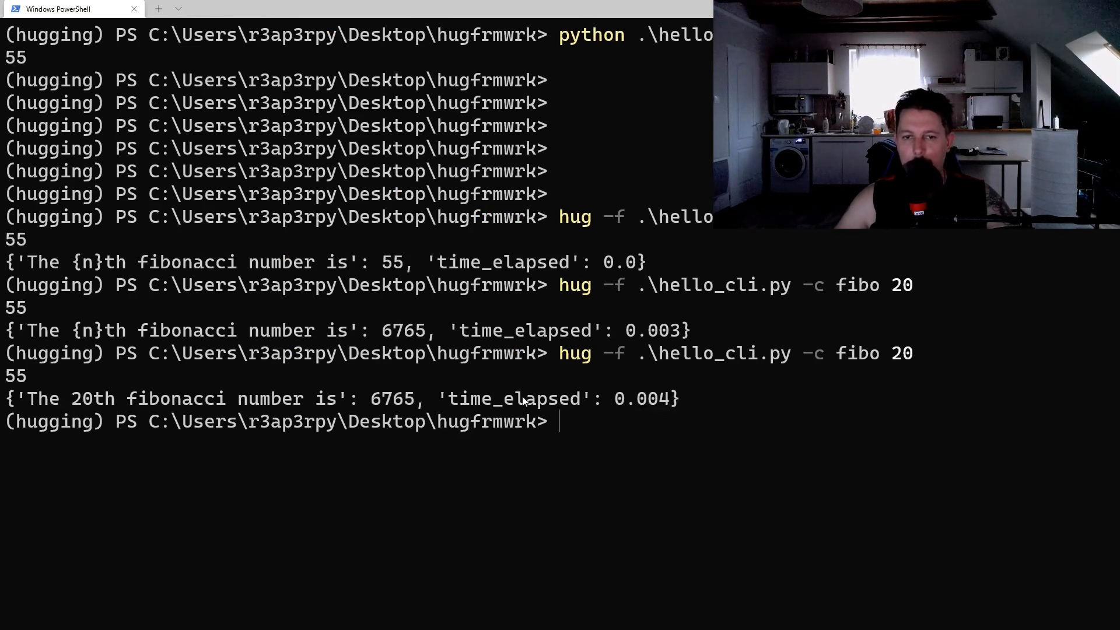
- Rerun the hug command for fibo 30, returning 832040 in 0.324 seconds
type("hug -f .\\hello_cli.py -c fibo 20")
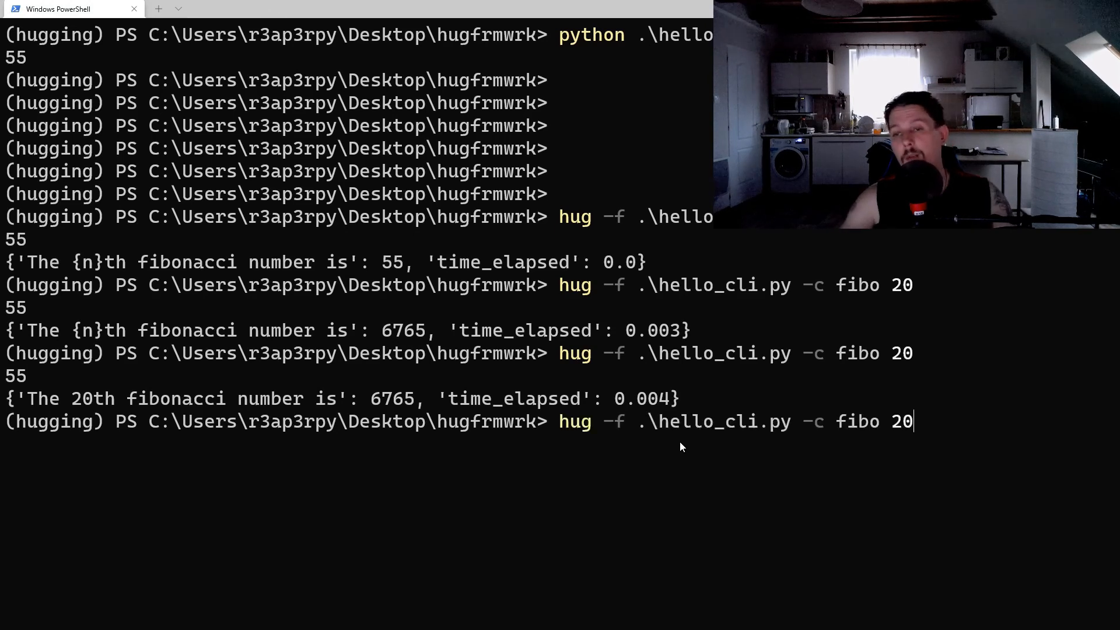
key("Enter")
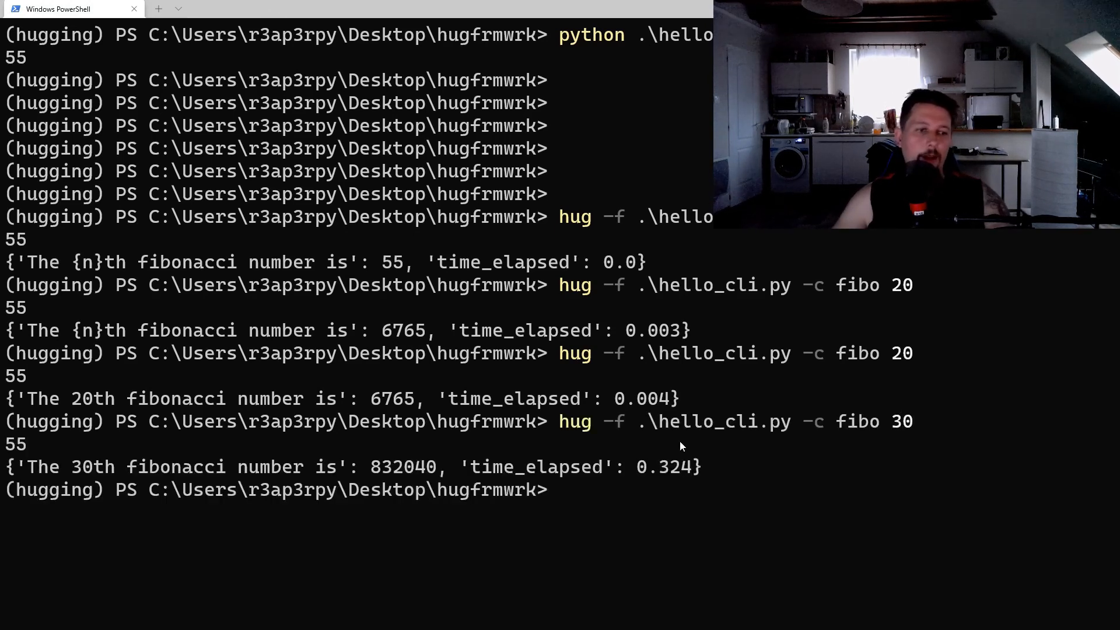
mouse_move(491, 548)
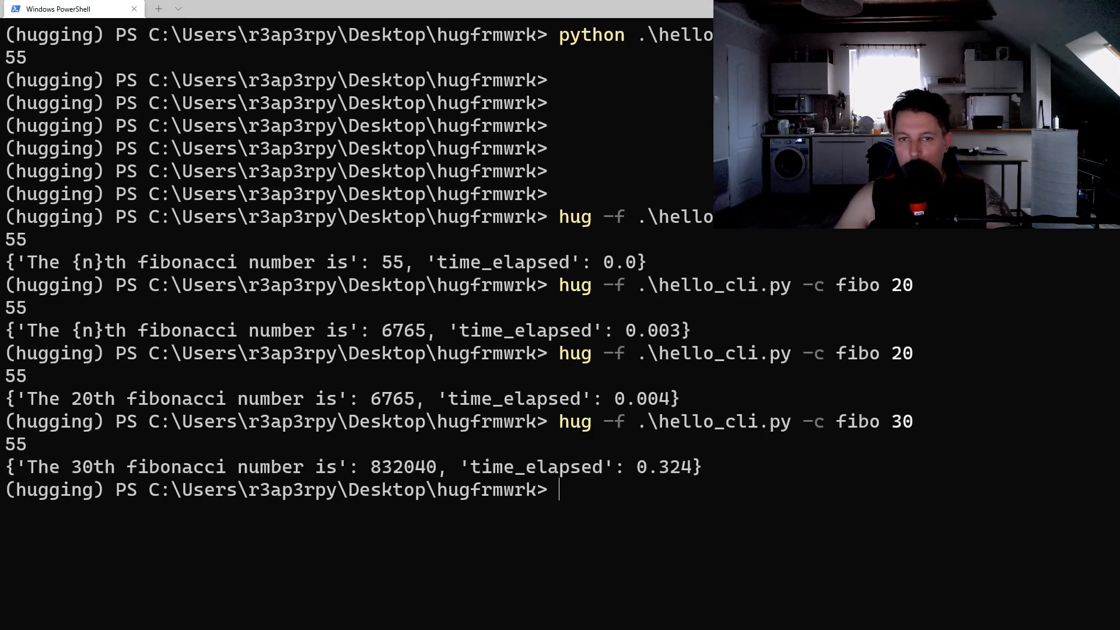
mouse_move(784, 300)
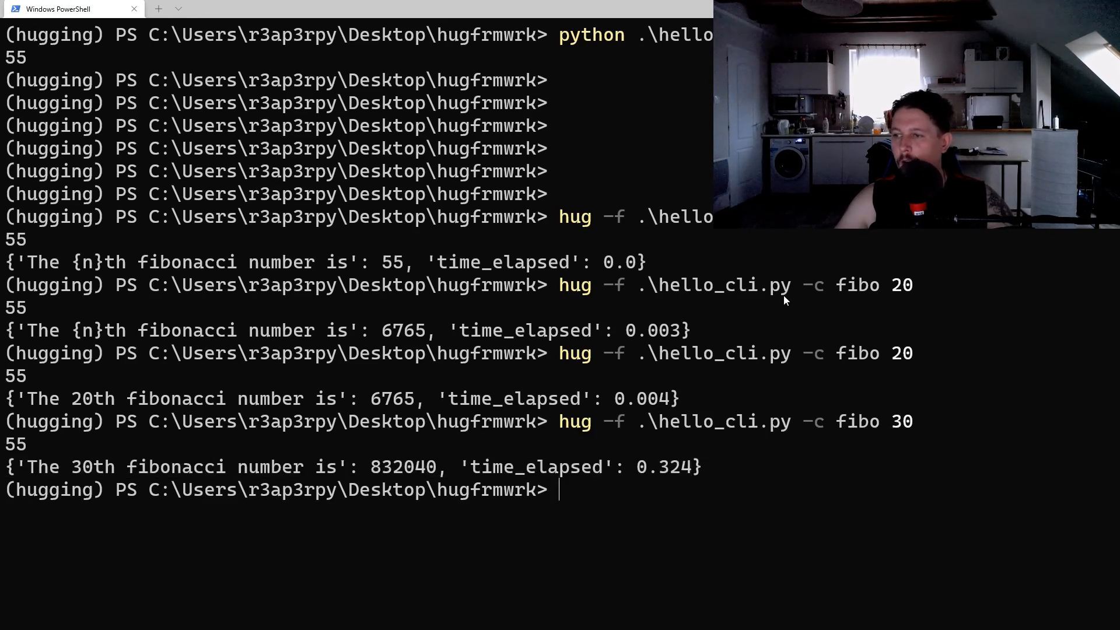